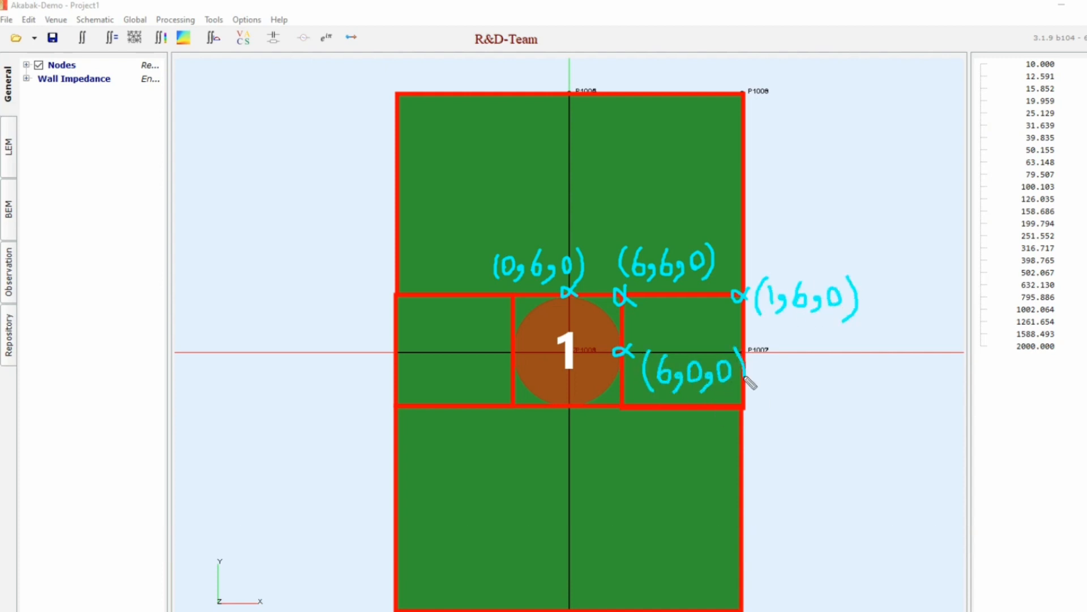
- Create four new nodes 1009 to 1012 in the node points list
{"action": "double_click", "coordinate": [61, 65]}
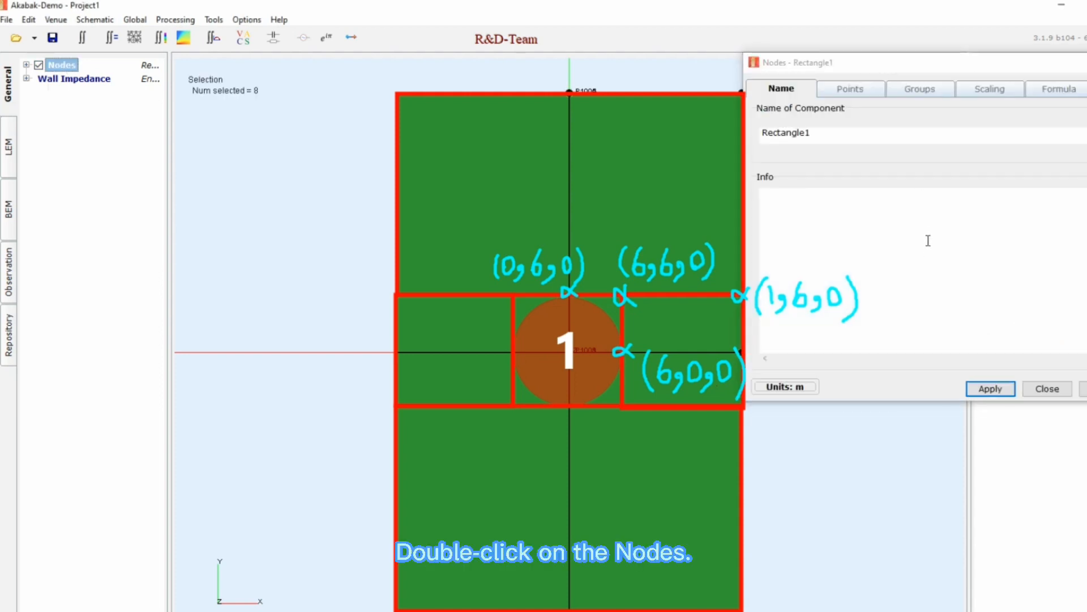
{"action": "left_click", "coordinate": [850, 89]}
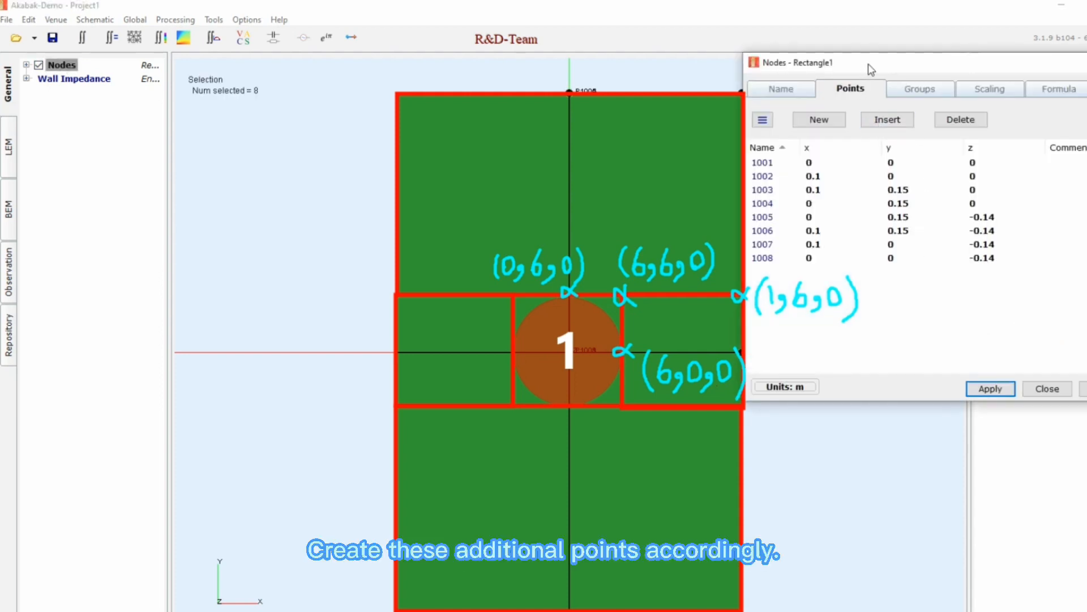
{"action": "left_click_drag", "start_coordinate": [797, 62], "coordinate": [915, 257]}
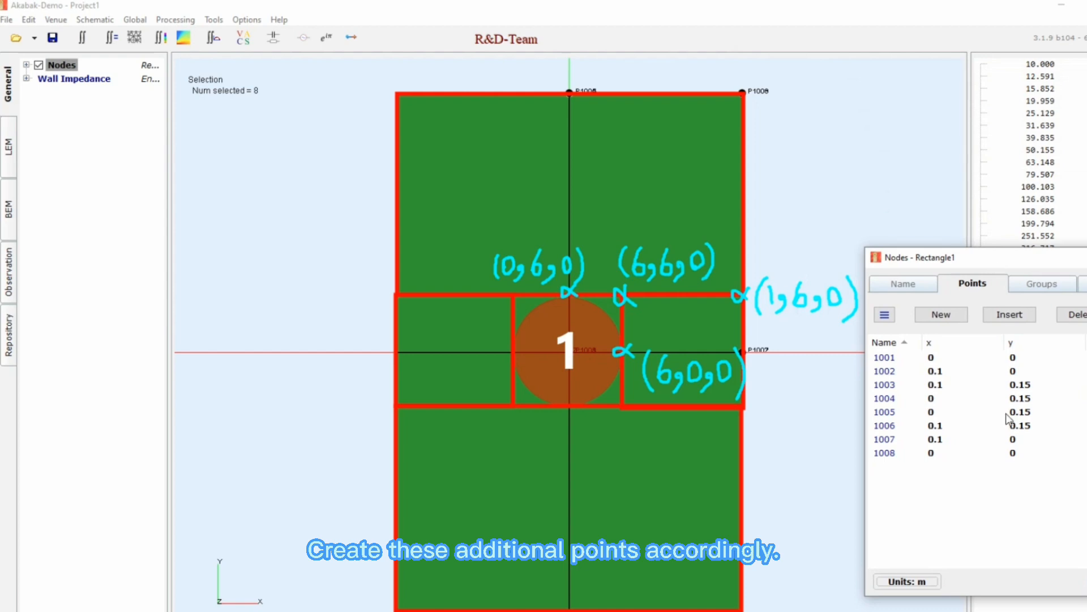
{"action": "left_click", "coordinate": [940, 314]}
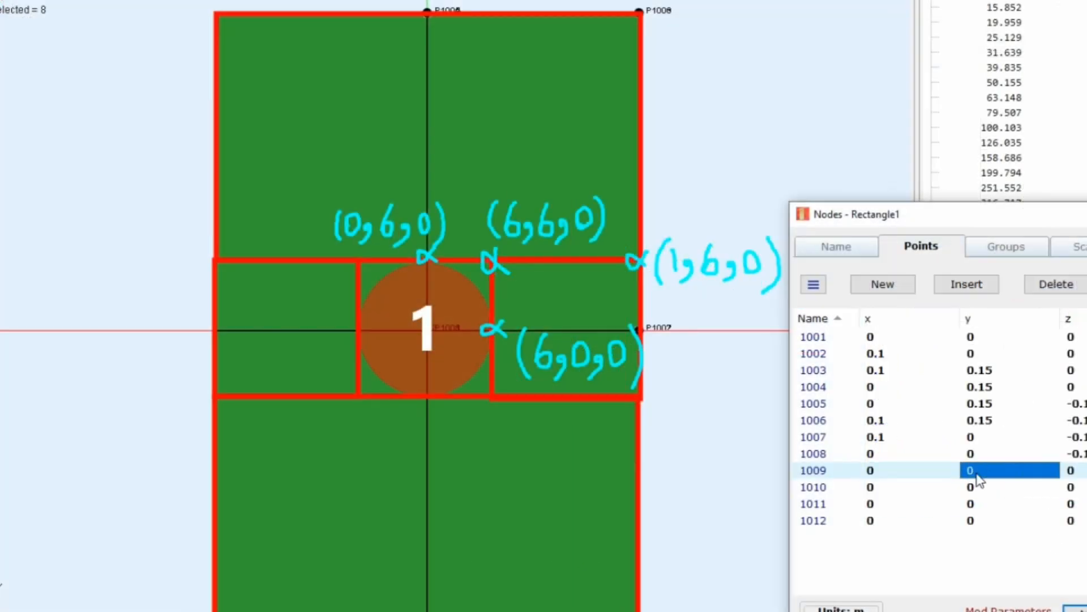
- Enter the opening-corner coordinates, e.g. 0.06, for nodes 1009 to 1012
{"action": "type", "text": "0.06"}
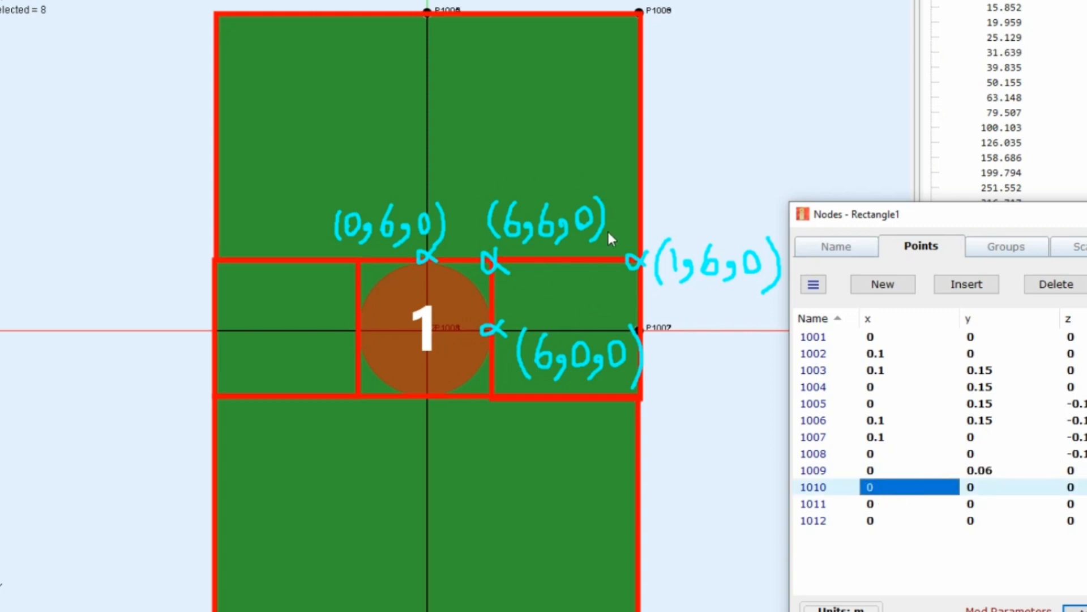
{"action": "left_click", "coordinate": [1009, 486]}
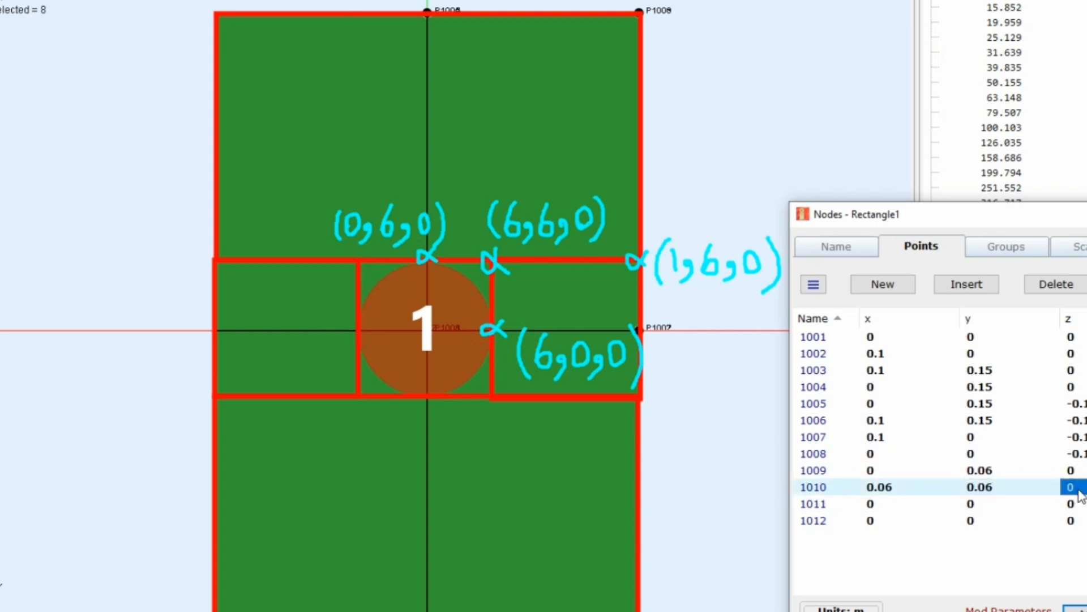
{"action": "left_click", "coordinate": [881, 503]}
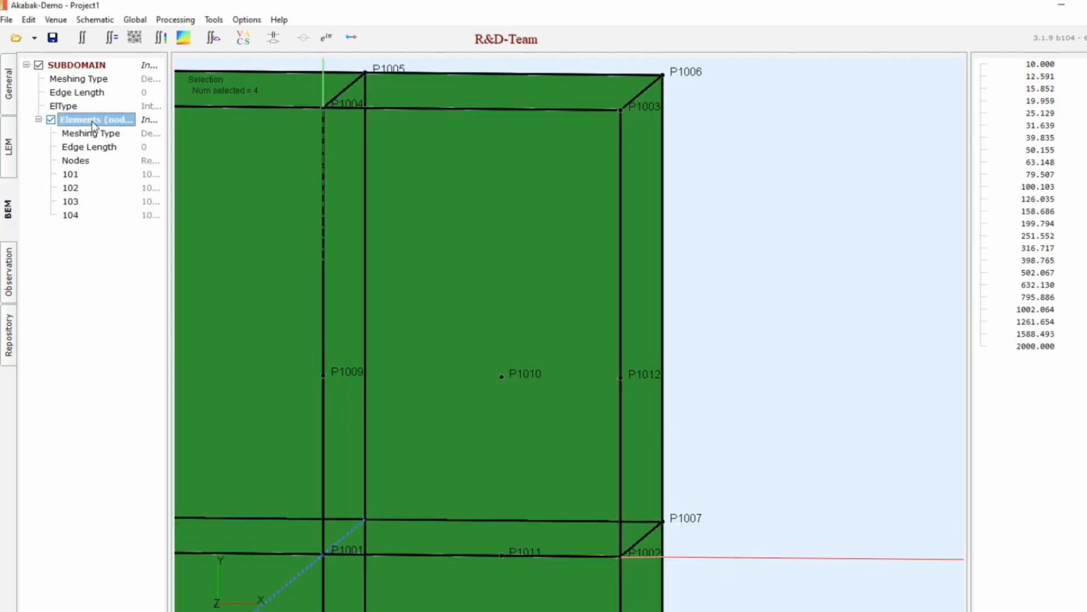
- Delete front plane 103 from the Inside elements, keeping planes 101, 102 and 104
{"action": "double_click", "coordinate": [94, 119]}
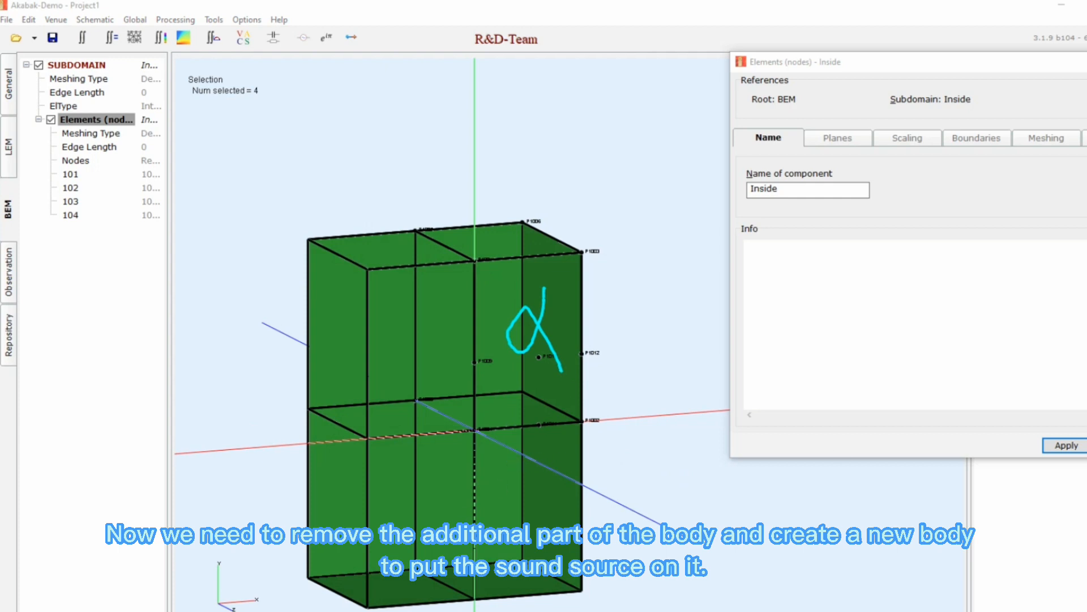
{"action": "left_click", "coordinate": [69, 187]}
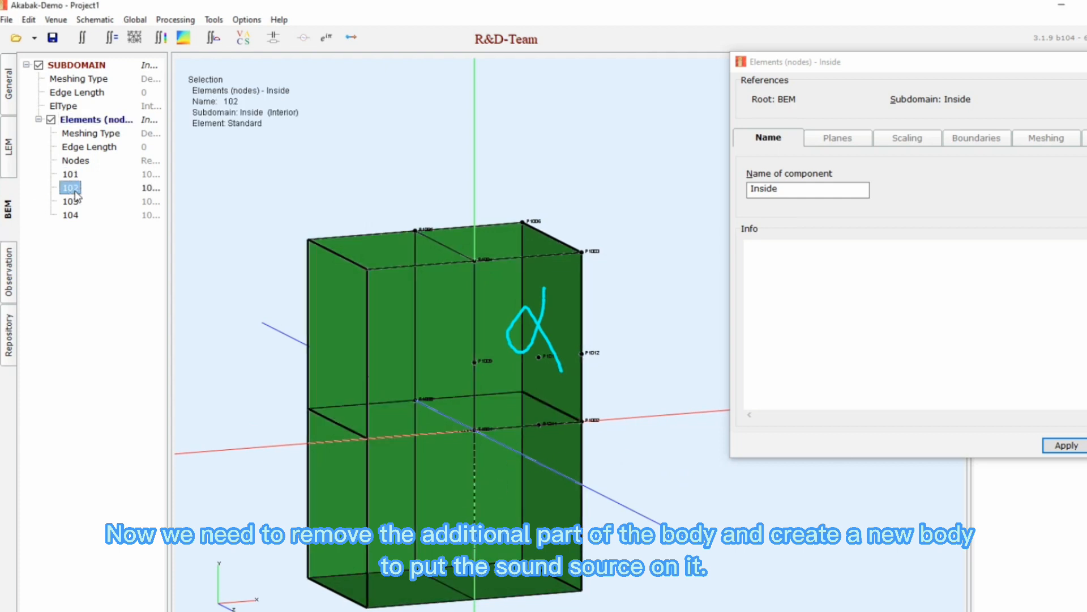
{"action": "left_click", "coordinate": [69, 201]}
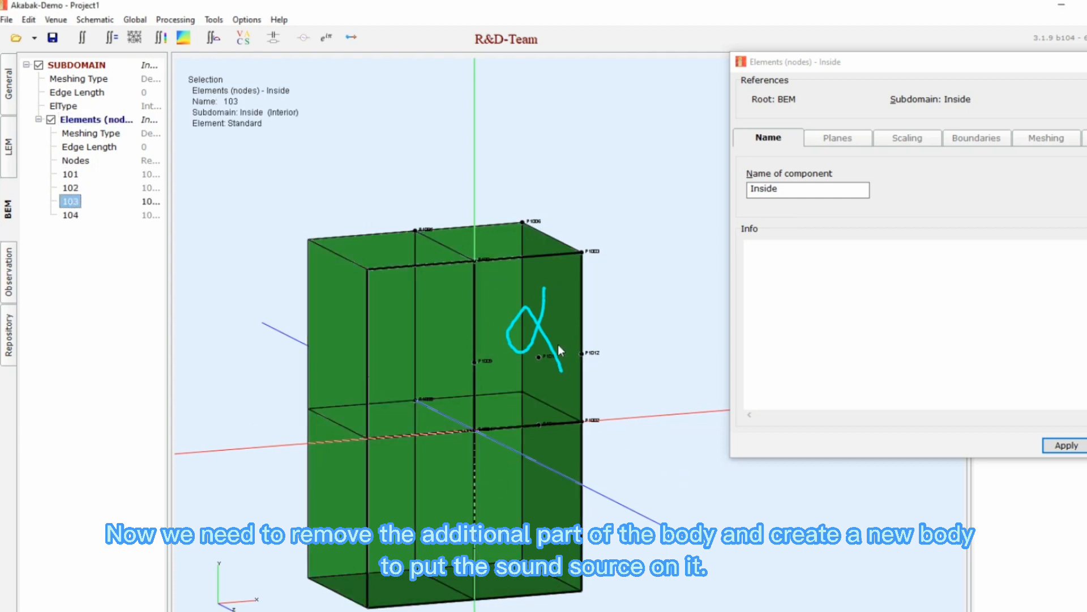
{"action": "left_click", "coordinate": [837, 137]}
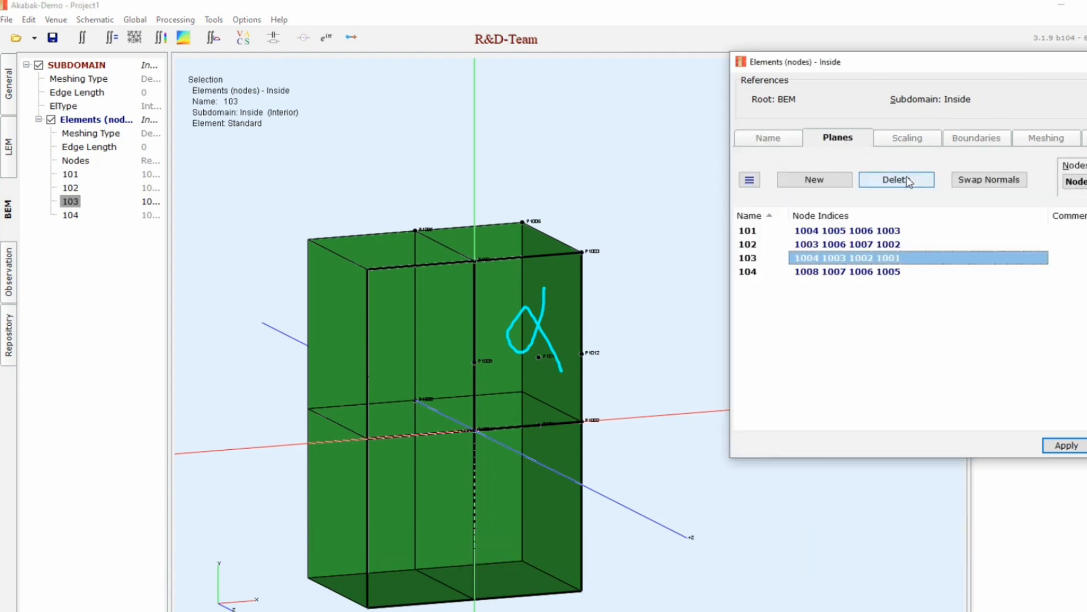
{"action": "left_click", "coordinate": [898, 180]}
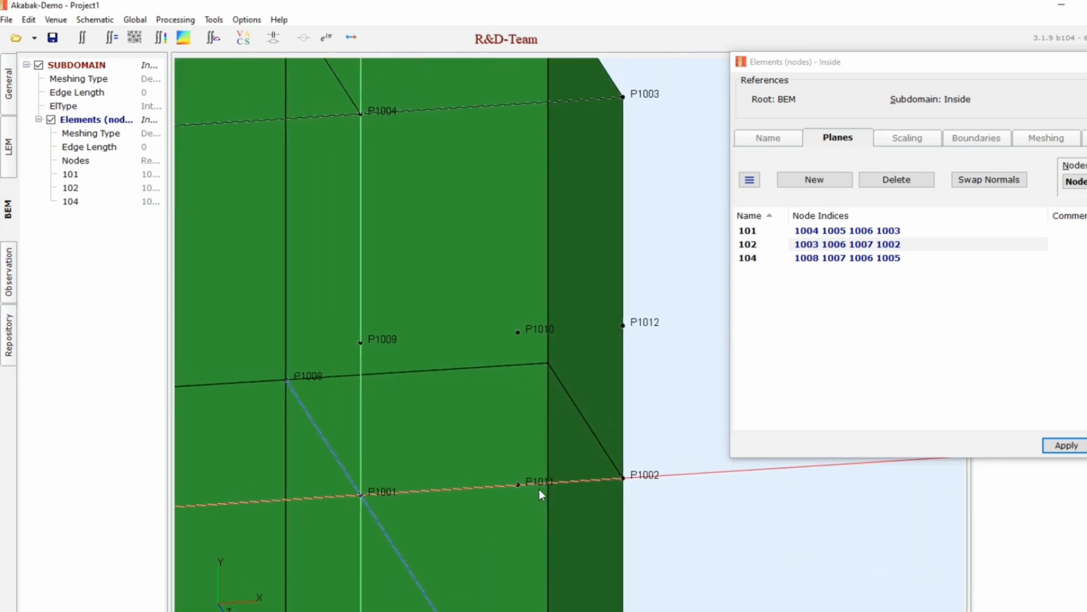
{"action": "left_click", "coordinate": [813, 179]}
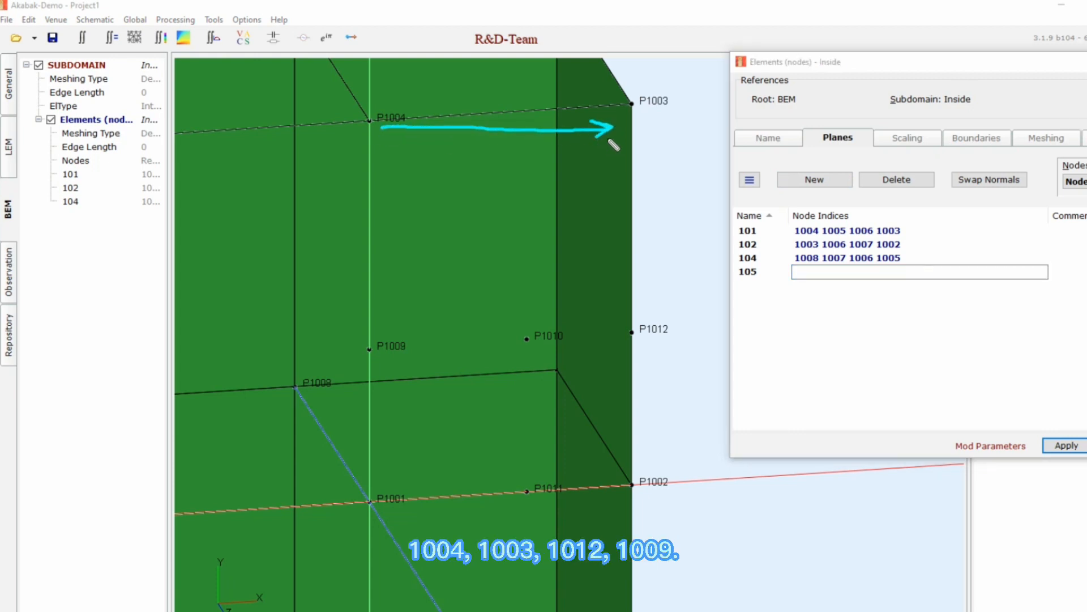
{"action": "left_click_drag", "start_coordinate": [614, 143], "coordinate": [403, 311]}
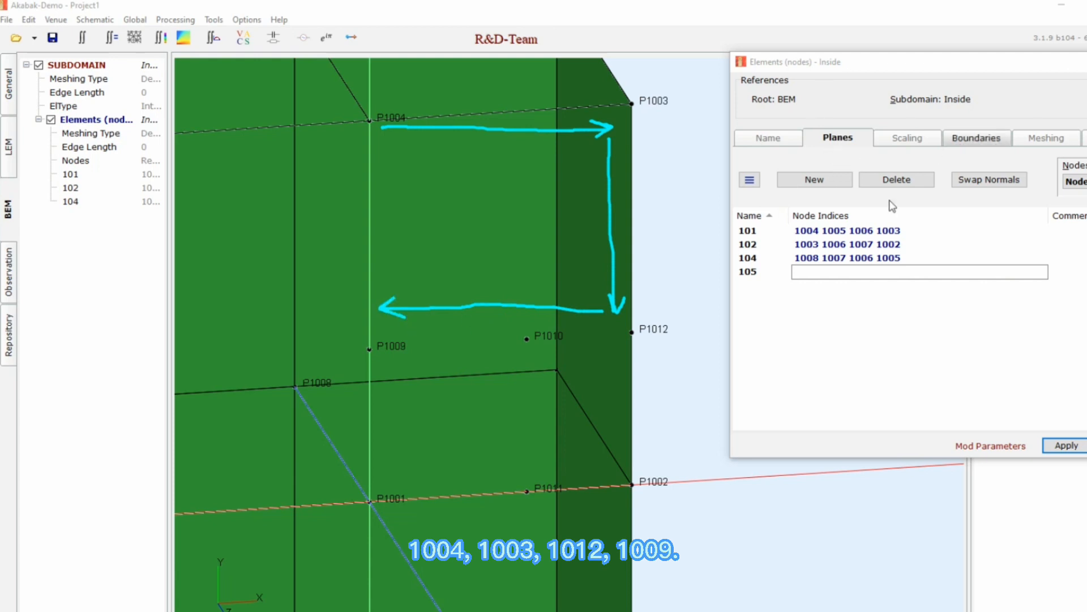
{"action": "type", "text": "1004 1003 1012 1"}
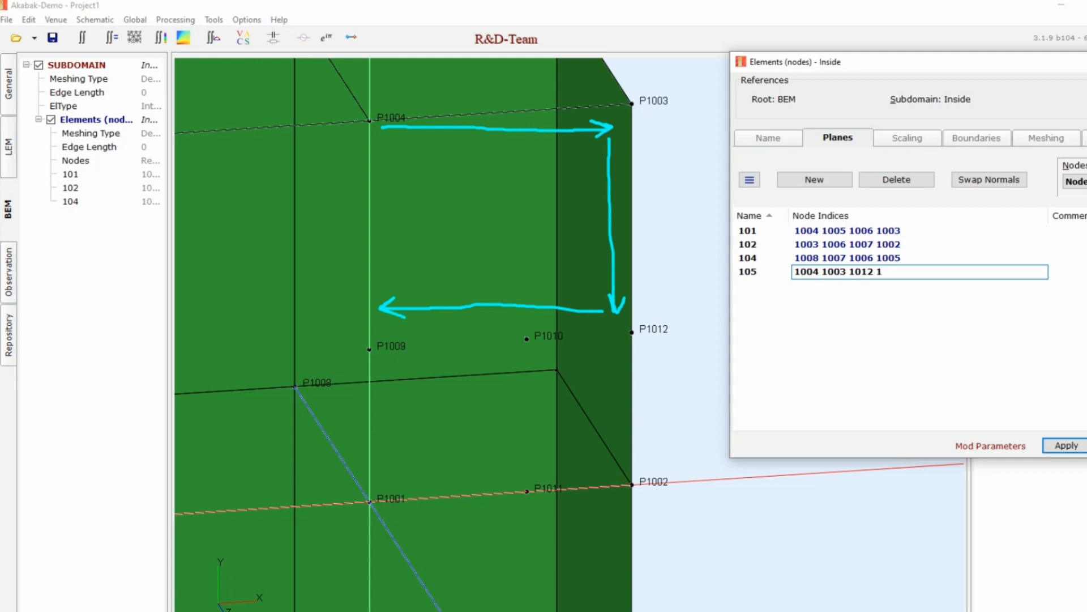
{"action": "left_click", "coordinate": [1065, 444]}
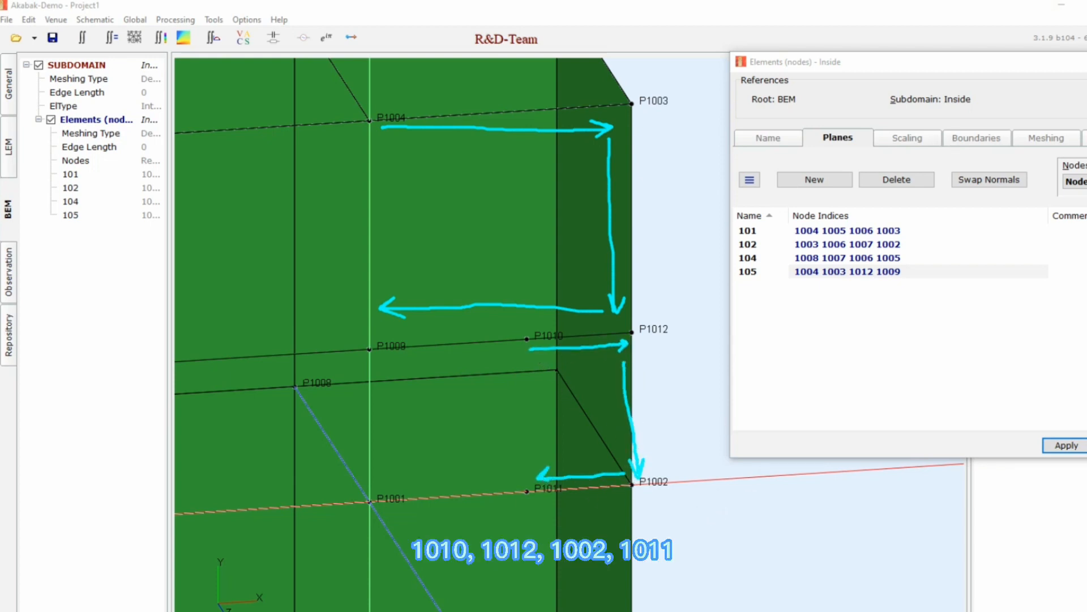
{"action": "type", "text": "1"}
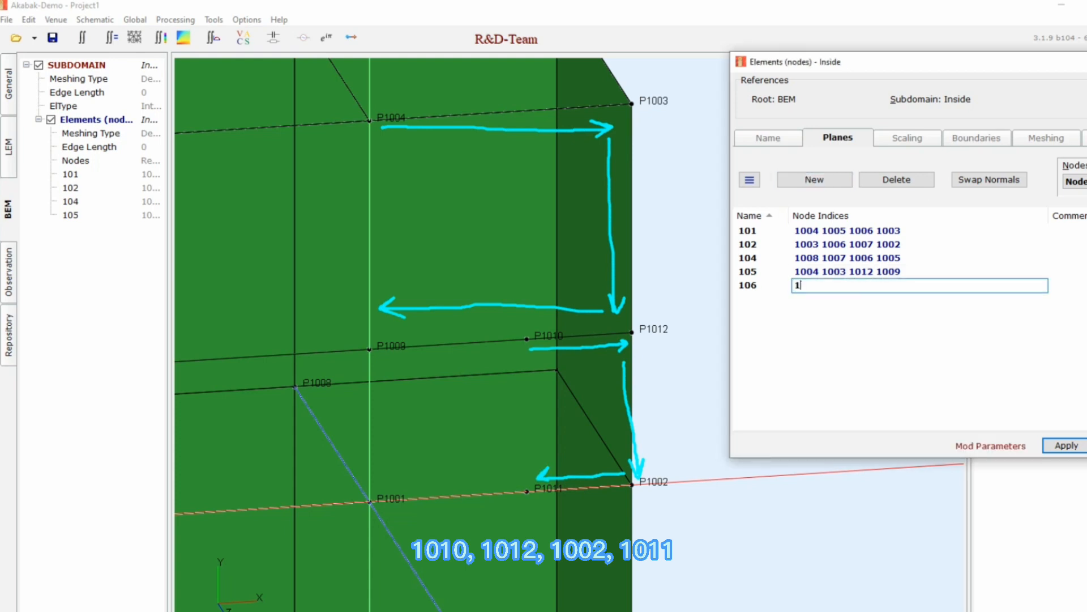
{"action": "type", "text": "010 1012 1002 1011"}
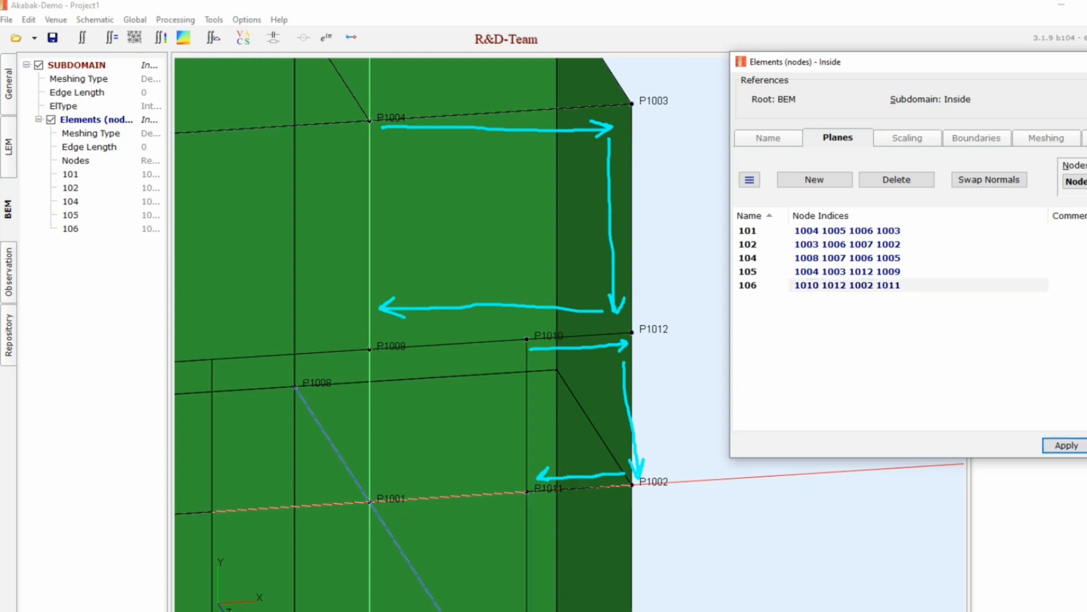
{"action": "left_click", "coordinate": [1065, 444]}
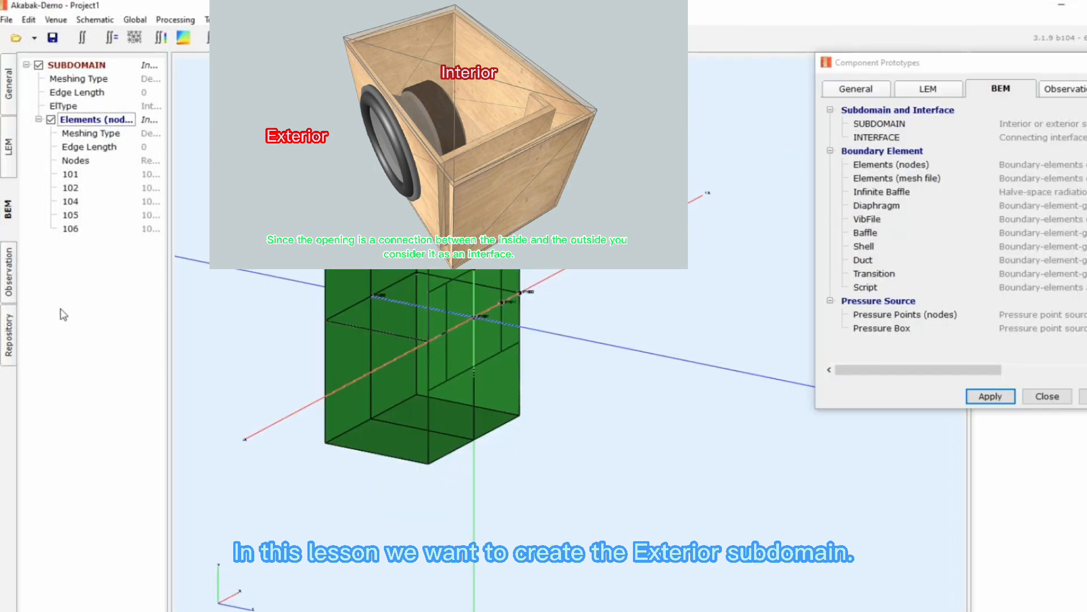
- Add a subdomain named Outside and set its type to Exterior
{"action": "left_click", "coordinate": [879, 122]}
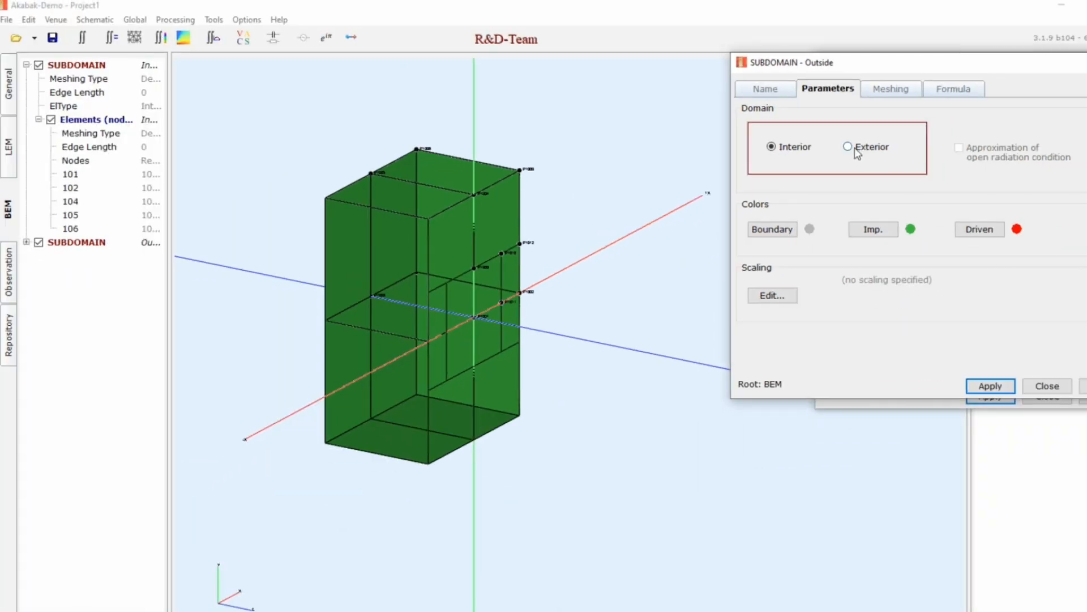
{"action": "left_click", "coordinate": [848, 146]}
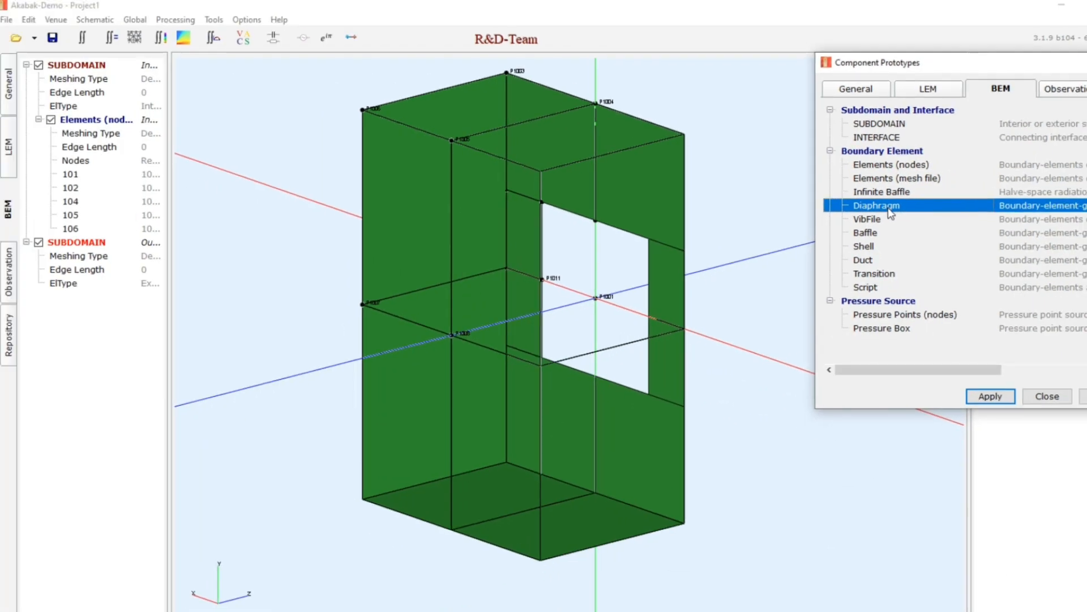
- Add a Diaphragm component referenced to the Outside subdomain
{"action": "left_click", "coordinate": [990, 396]}
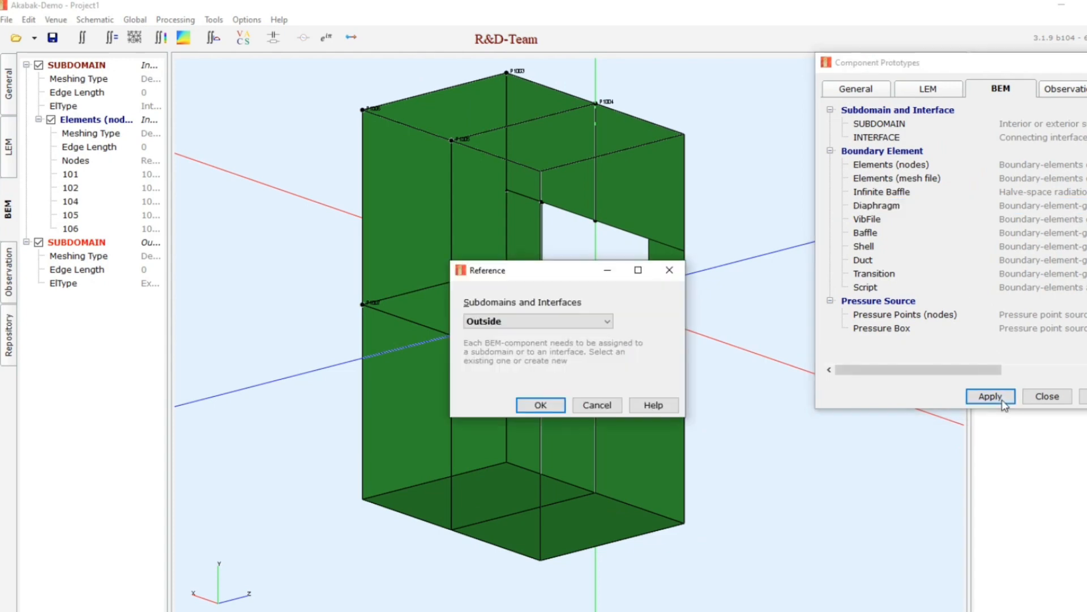
{"action": "mouse_move", "coordinate": [483, 342]}
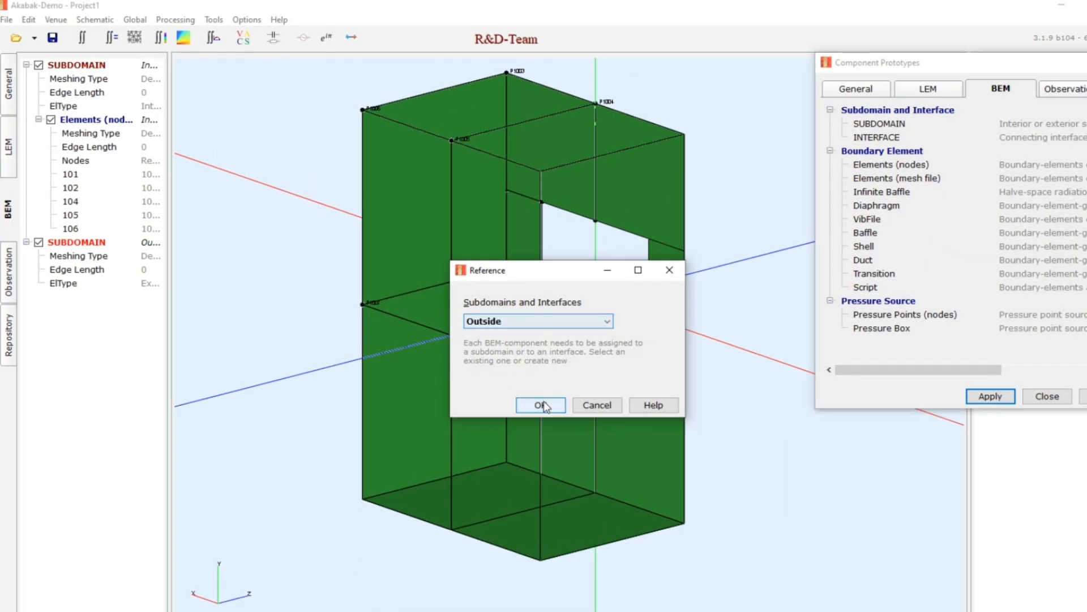
{"action": "left_click", "coordinate": [540, 405]}
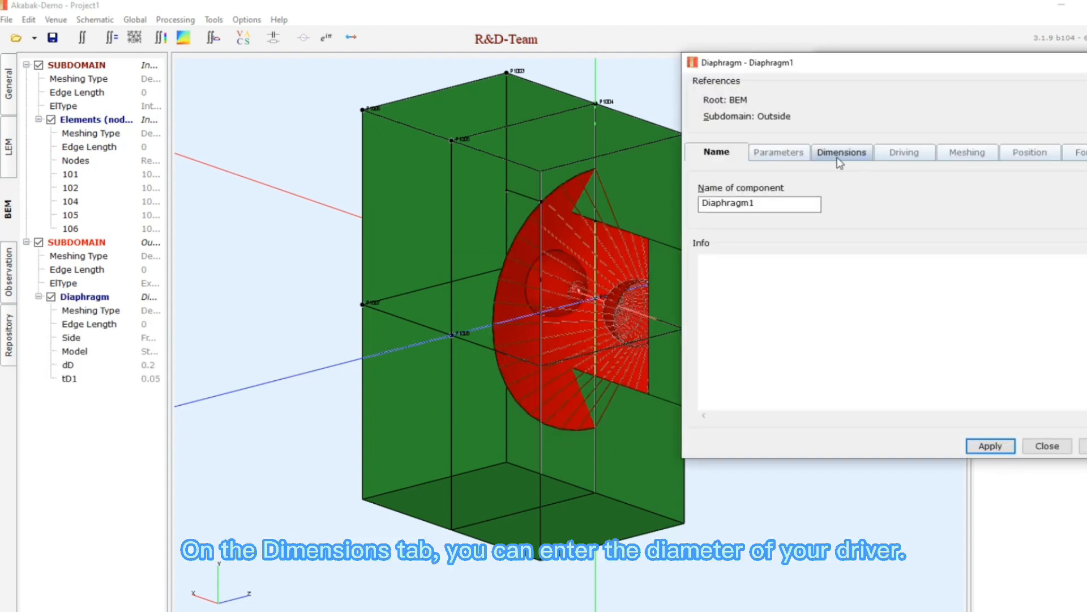
- Set the diaphragm outer diameter dD to 0.12 m
{"action": "left_click", "coordinate": [842, 152]}
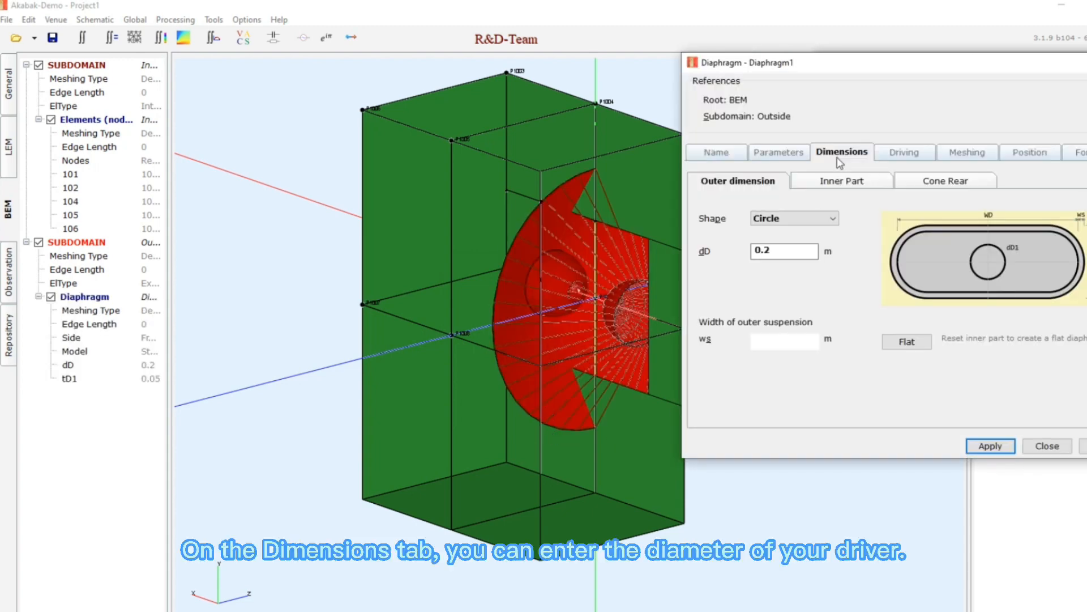
{"action": "left_click", "coordinate": [784, 251]}
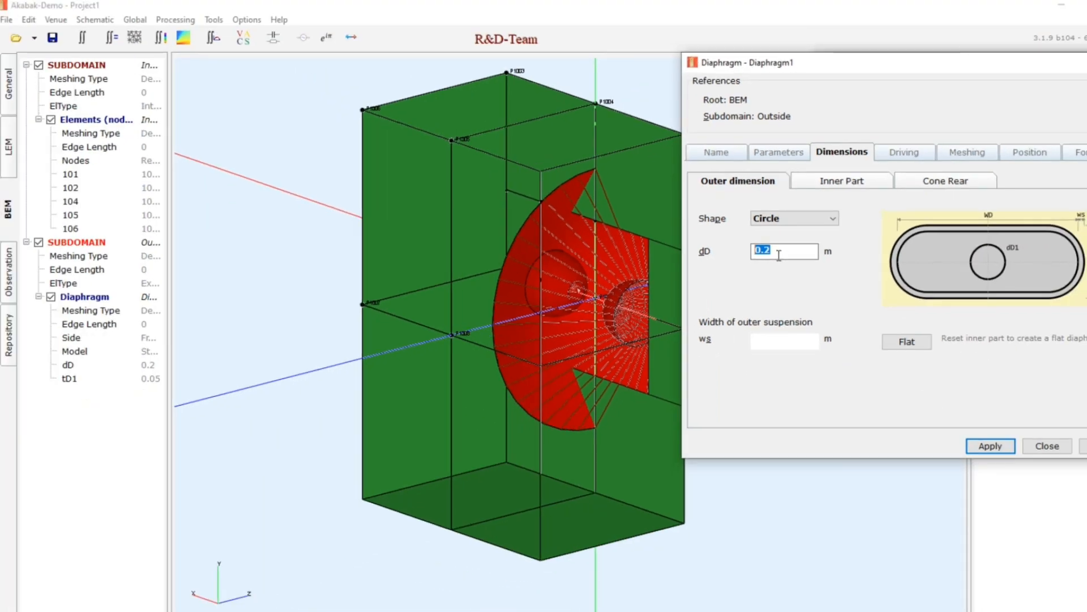
{"action": "left_click", "coordinate": [990, 445]}
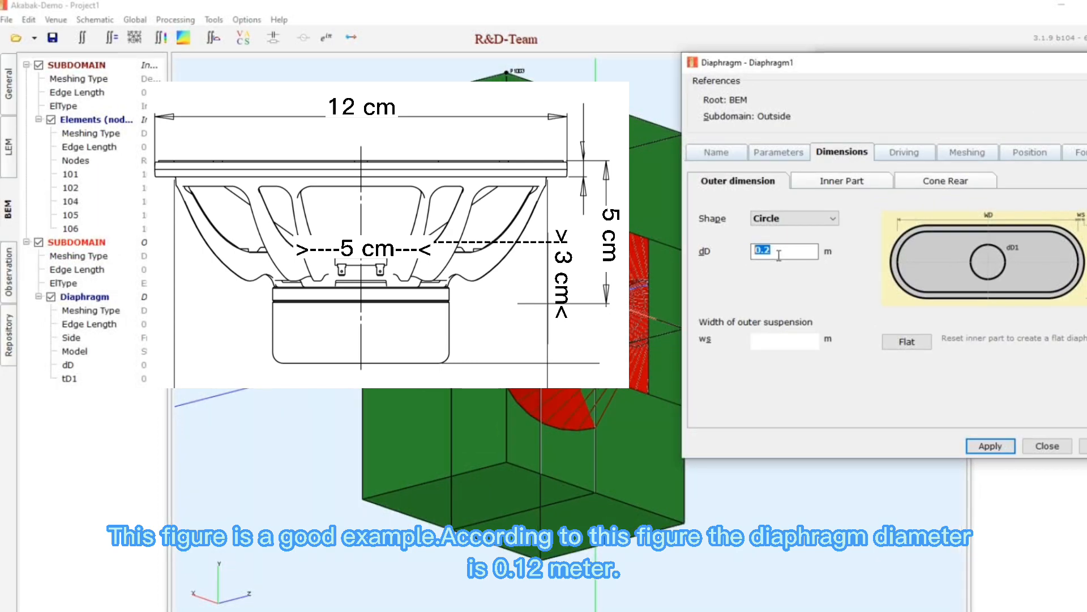
{"action": "type", "text": "0.12"}
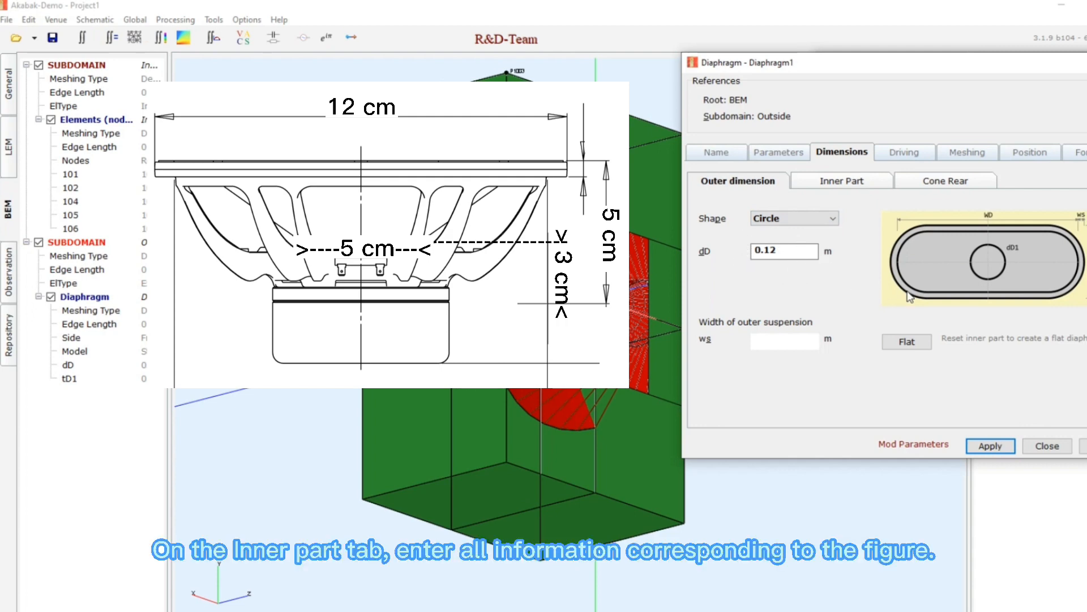
- Enter the inner part values dD1 0.05 m, tD1 0.05 m and hD1 0.03 m
{"action": "left_click", "coordinate": [842, 181]}
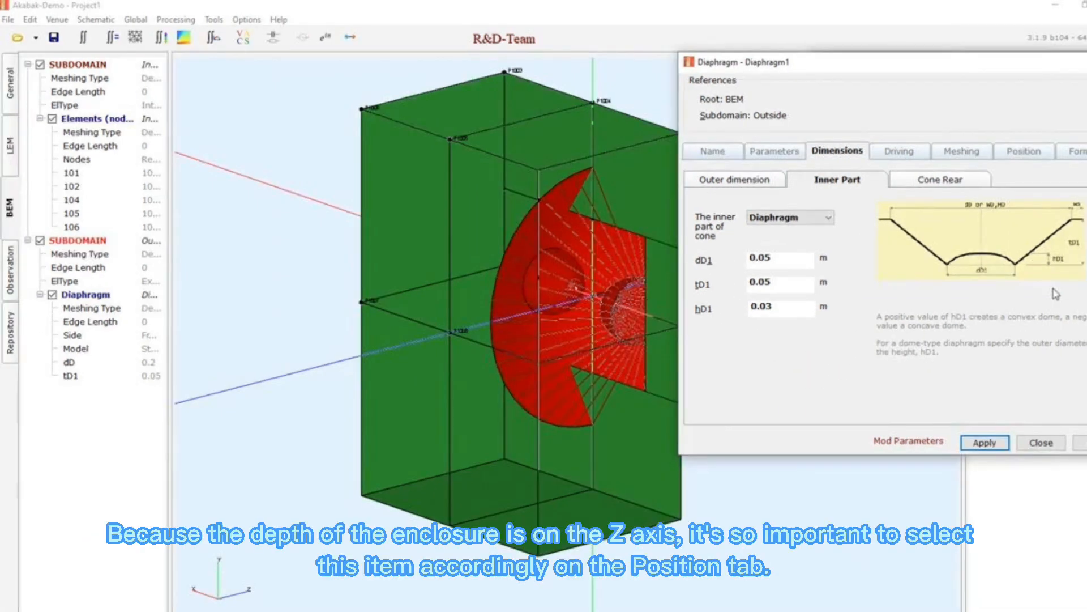
- Set the diaphragm's direction identifier to z and apply it
{"action": "left_click", "coordinate": [1030, 152]}
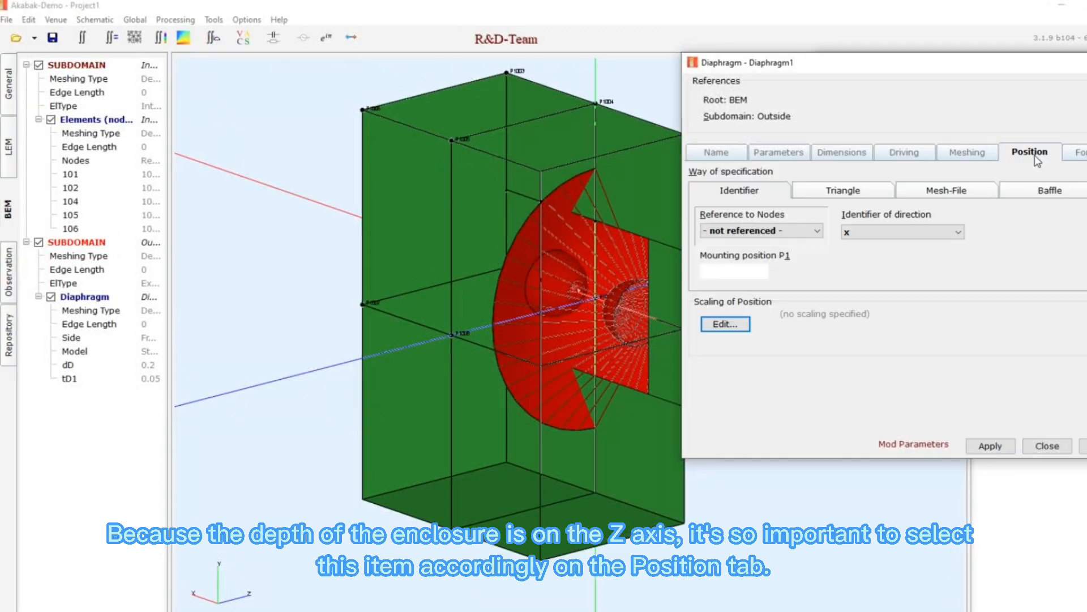
{"action": "left_click", "coordinate": [902, 231]}
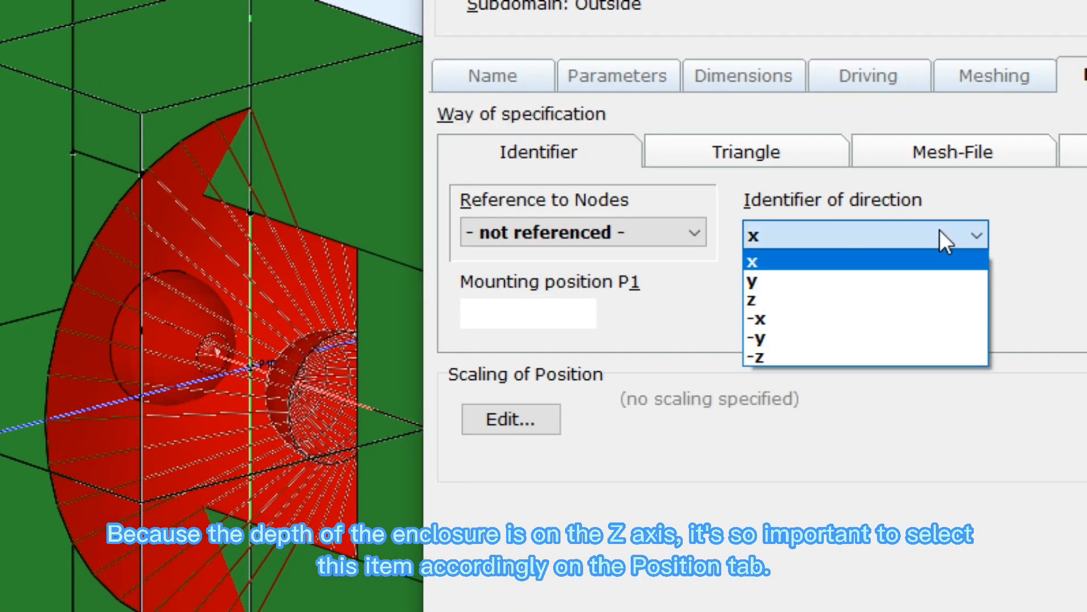
{"action": "left_click", "coordinate": [752, 299]}
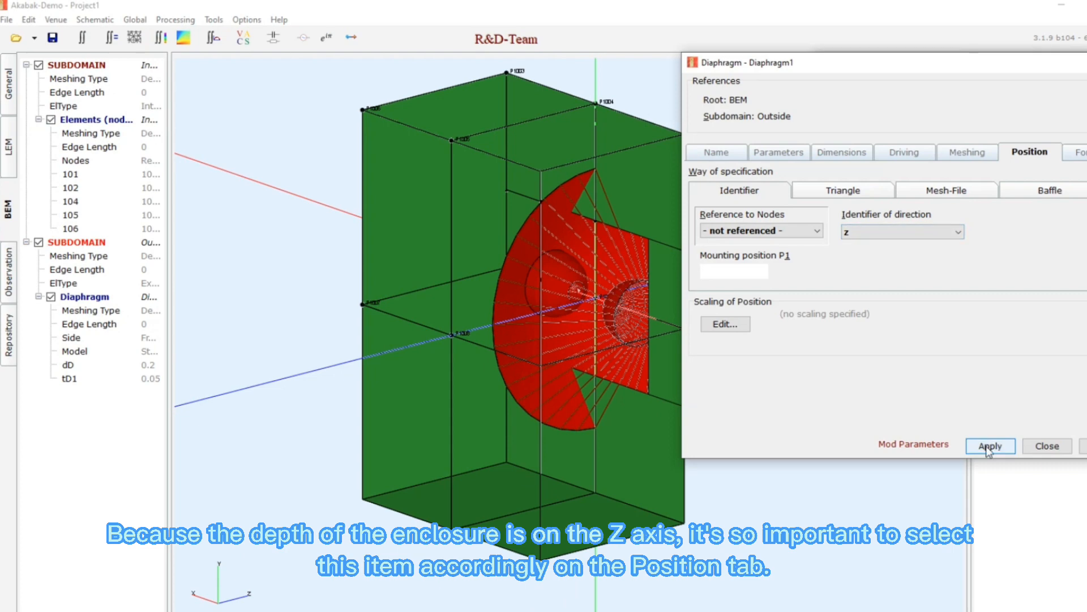
{"action": "left_click", "coordinate": [990, 445]}
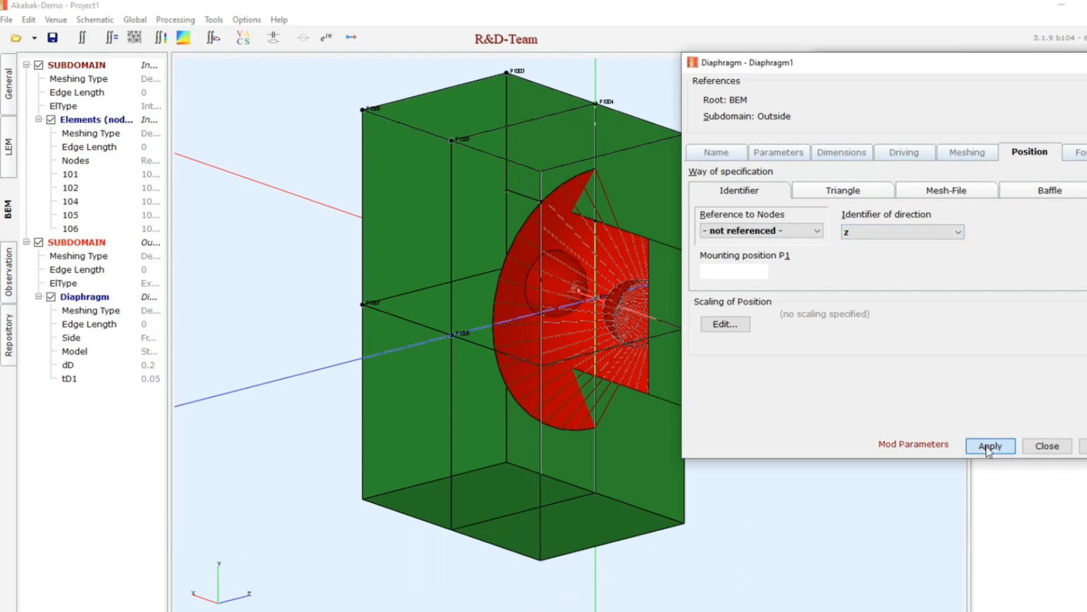
{"action": "left_click", "coordinate": [990, 445]}
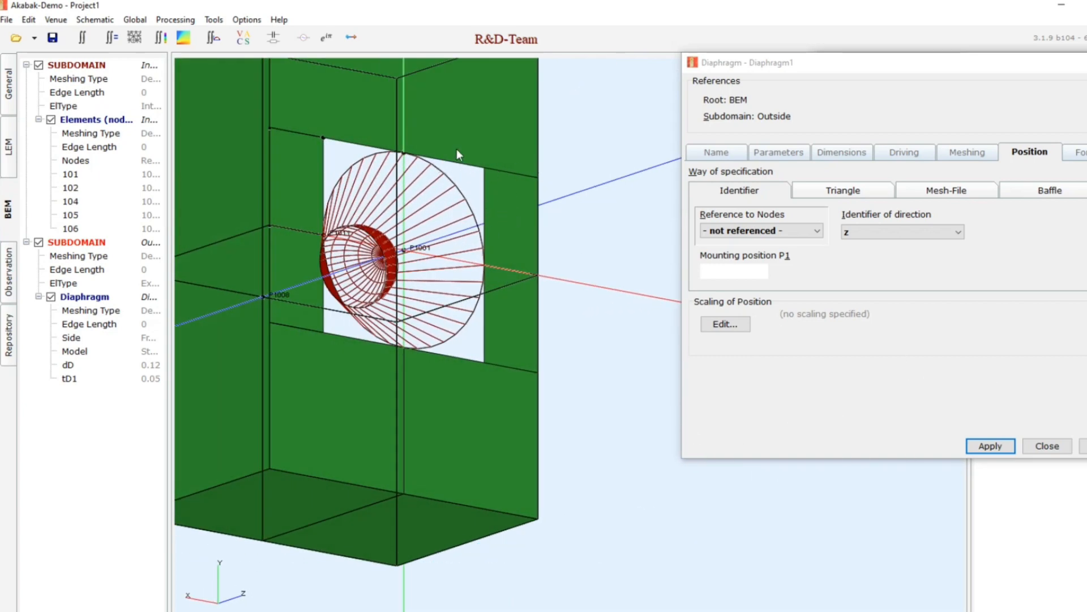
- Set the diaphragm Baffle Type to With baffle and apply it
{"action": "left_click", "coordinate": [778, 152]}
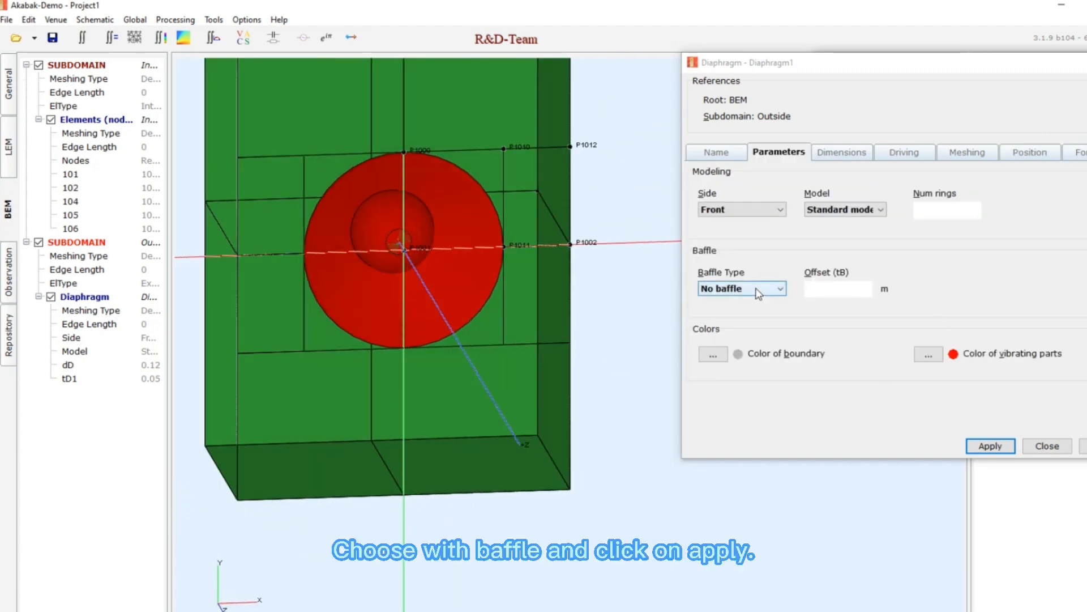
{"action": "left_click", "coordinate": [741, 288]}
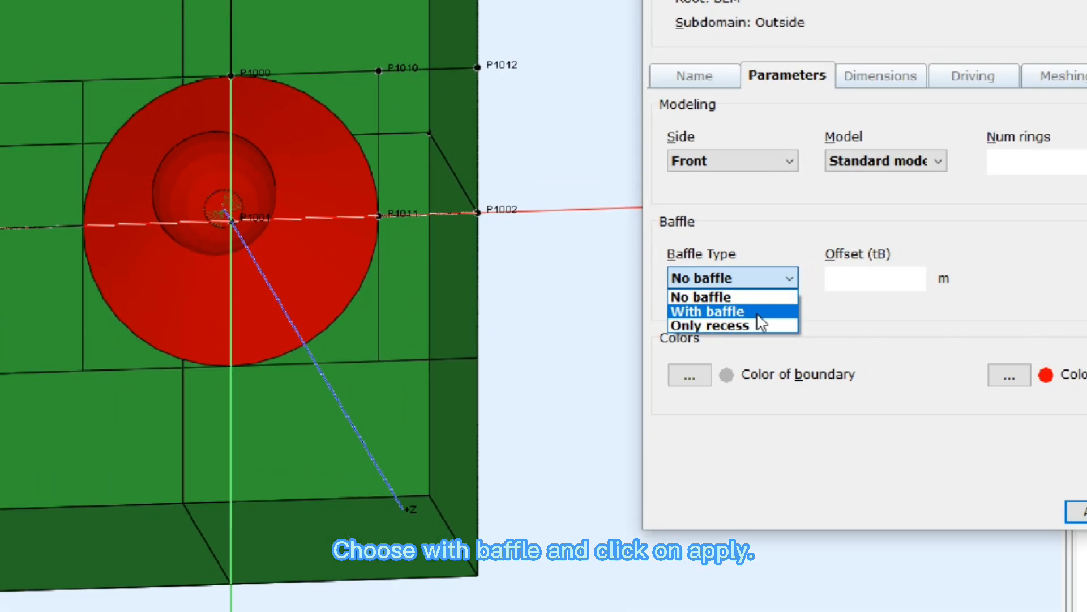
{"action": "left_click", "coordinate": [707, 310]}
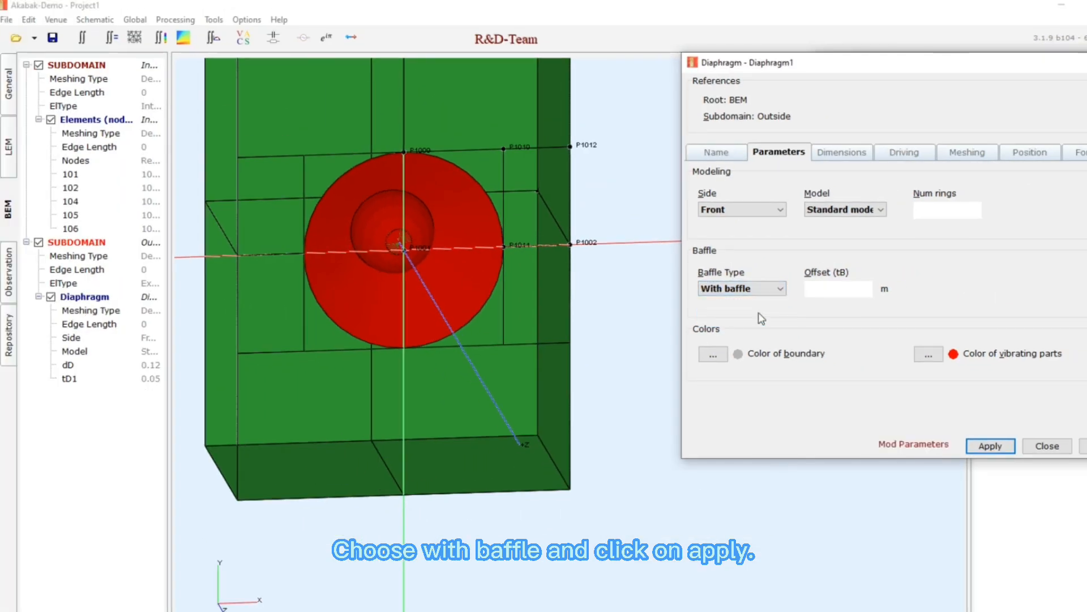
{"action": "left_click", "coordinate": [990, 445]}
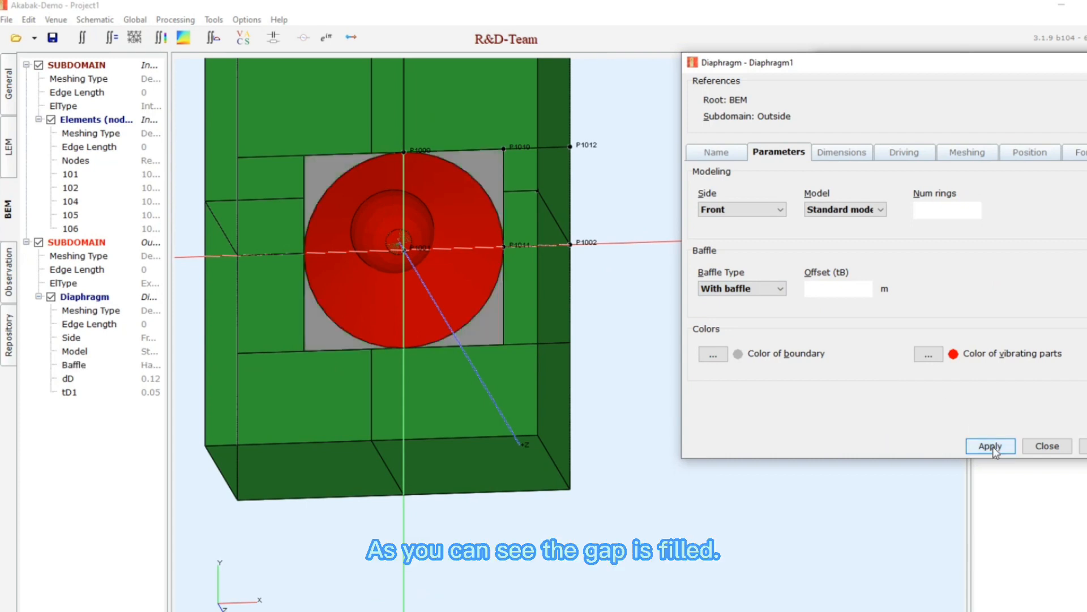
{"action": "left_click", "coordinate": [966, 151]}
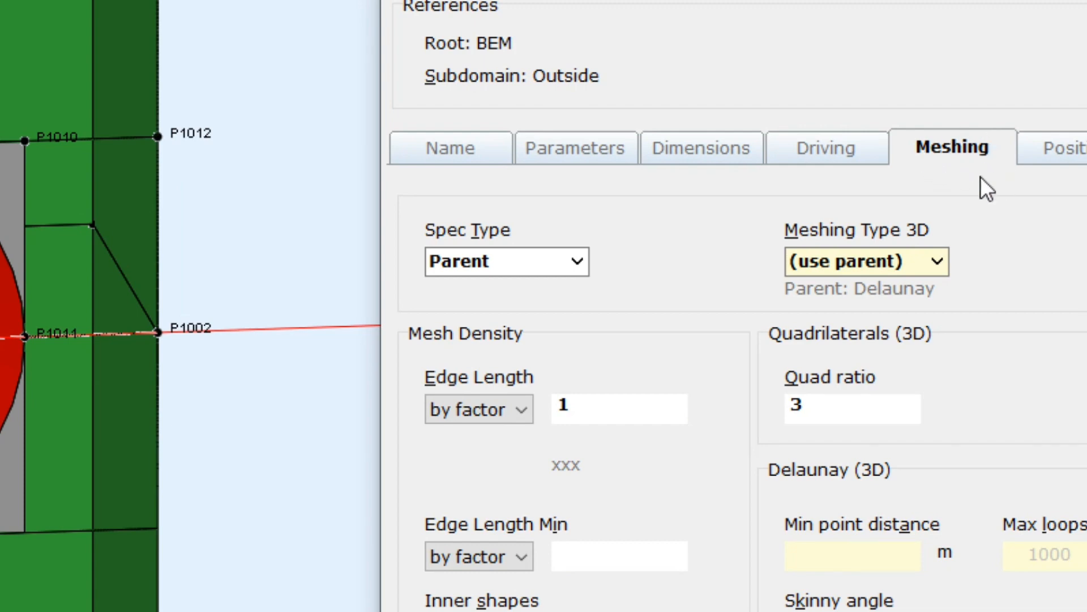
{"action": "mouse_move", "coordinate": [988, 169]}
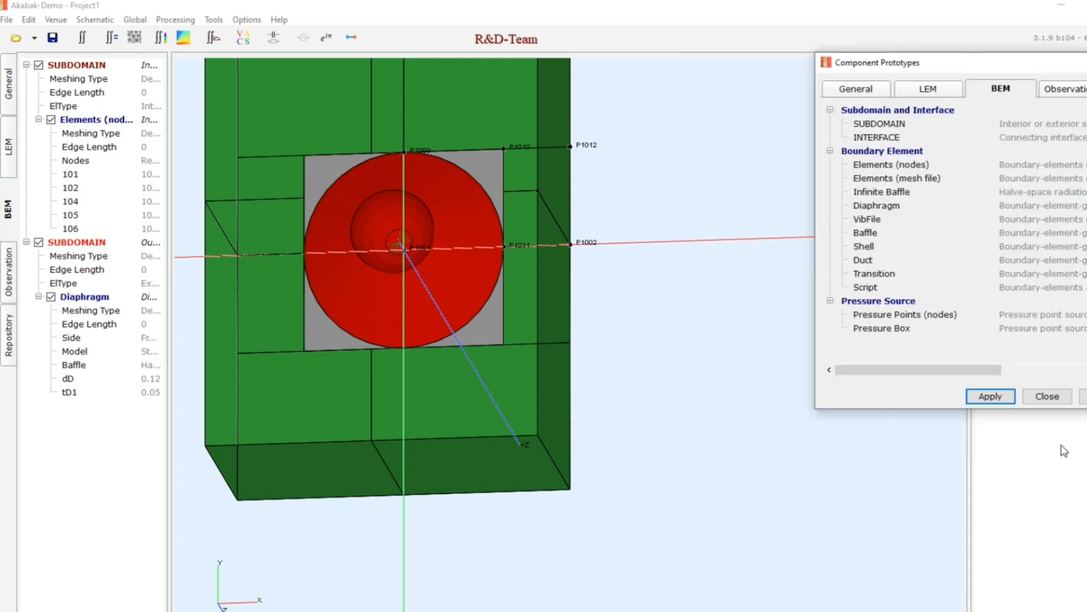
- Close Component Prototypes and copy the Diaphragm component
{"action": "left_click", "coordinate": [1045, 396]}
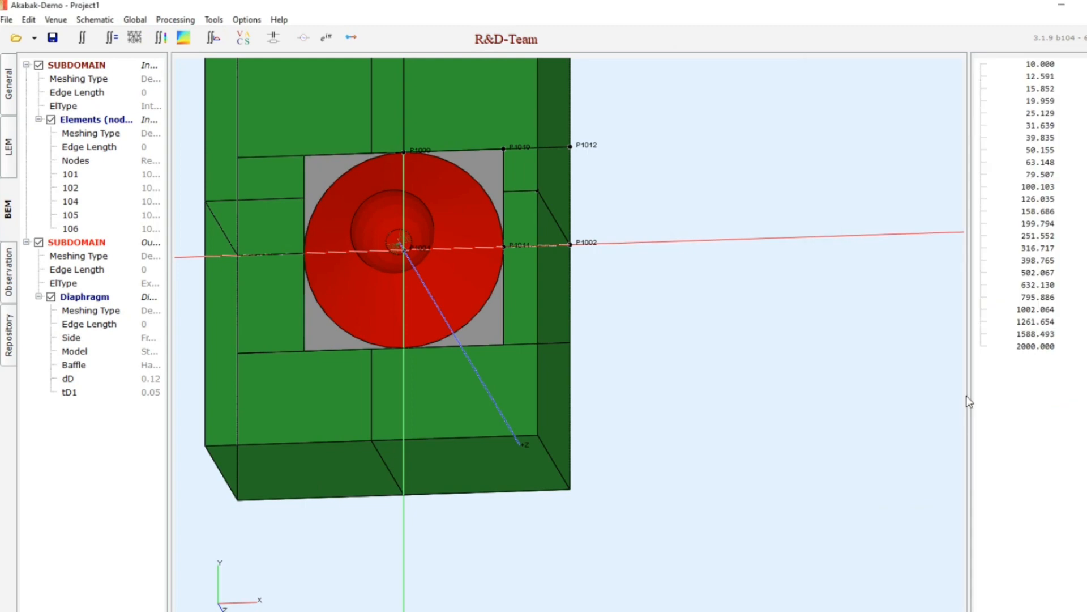
{"action": "left_click", "coordinate": [85, 297]}
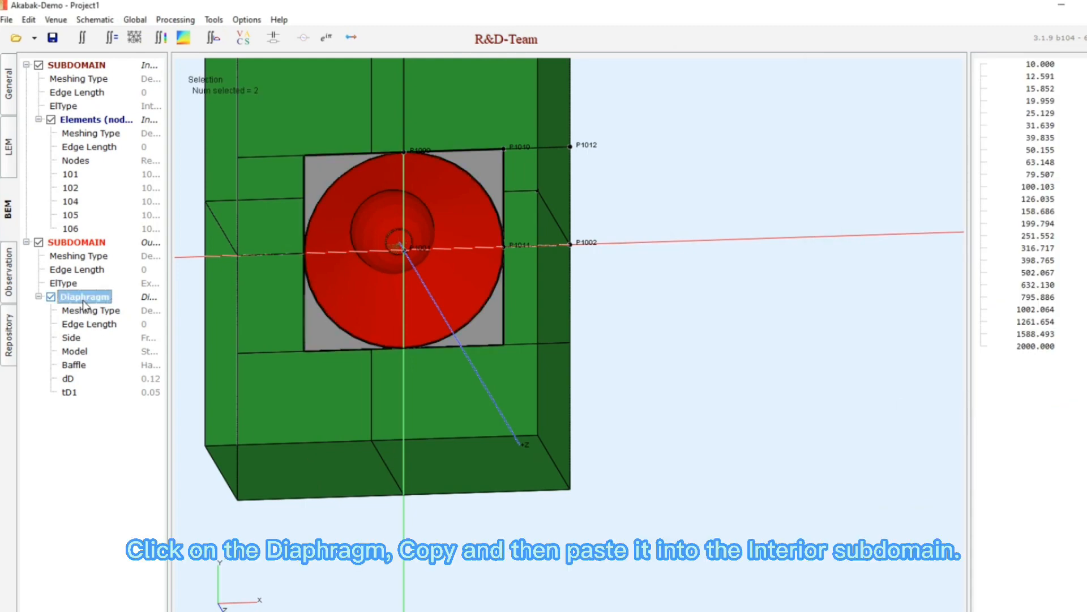
{"action": "right_click", "coordinate": [84, 296]}
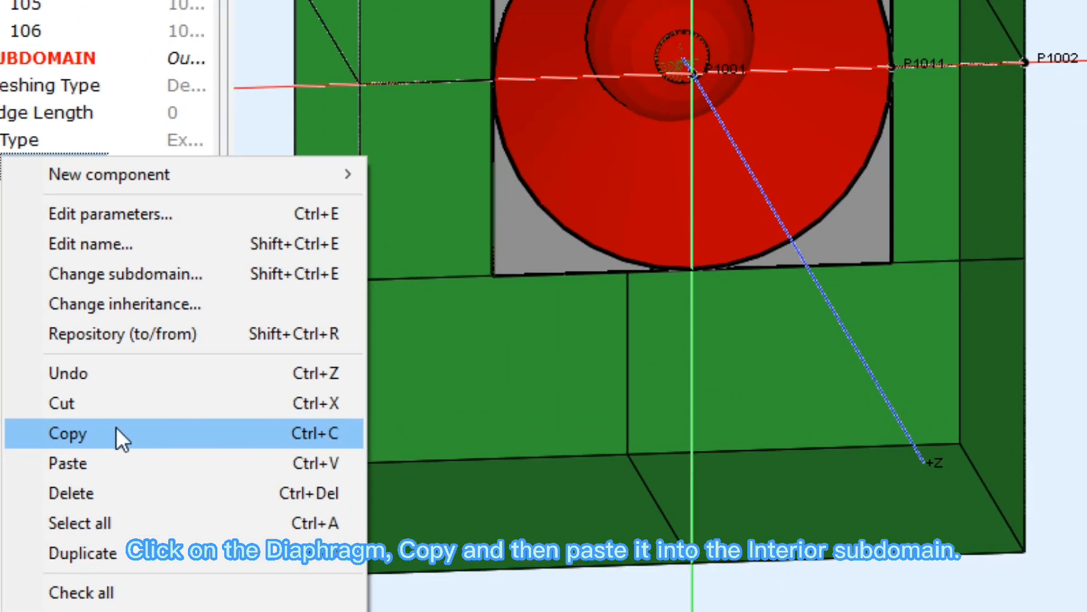
{"action": "left_click", "coordinate": [67, 434]}
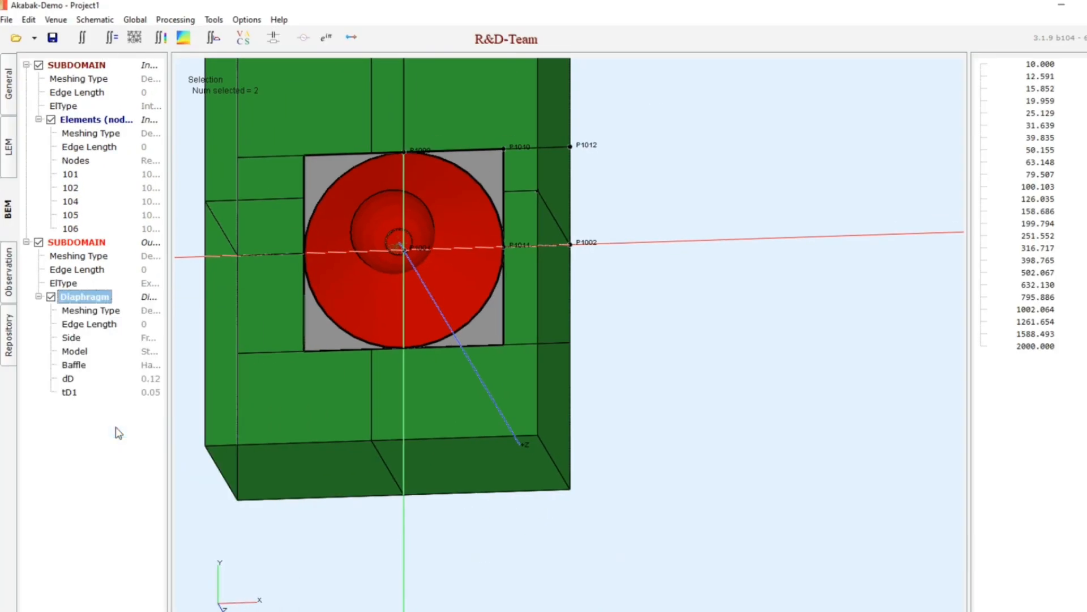
- Paste the diaphragm into the interior subdomain, assigned to Inside
{"action": "left_click", "coordinate": [76, 65]}
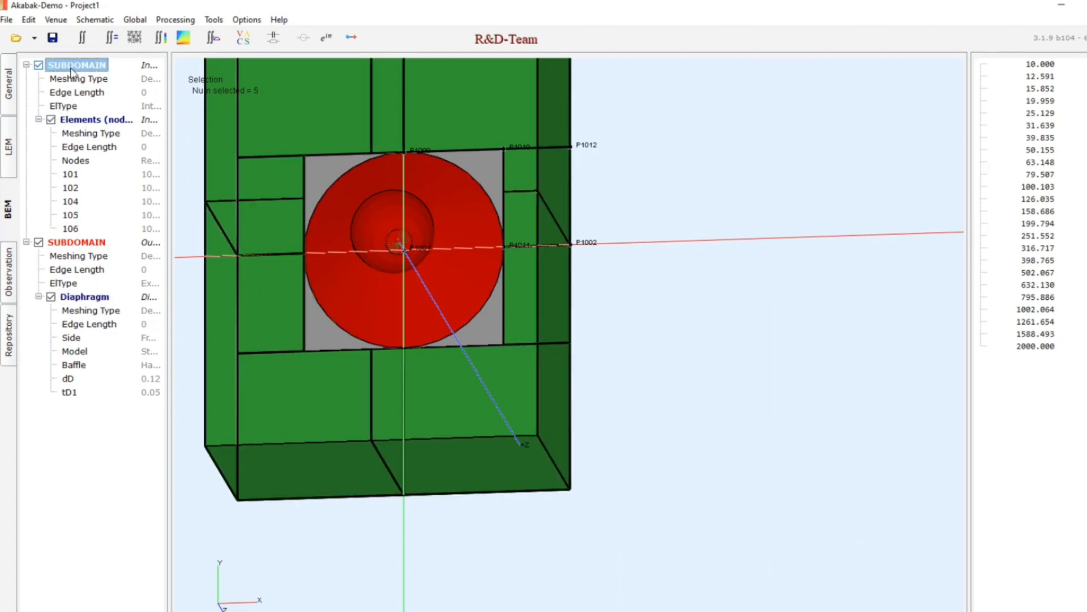
{"action": "right_click", "coordinate": [76, 65]}
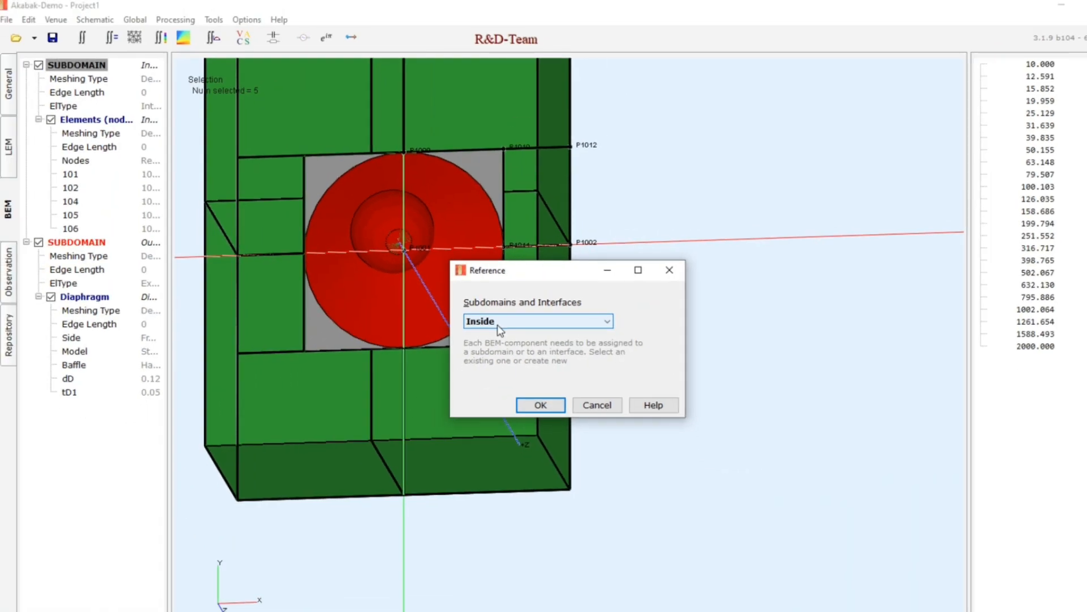
{"action": "left_click", "coordinate": [540, 404]}
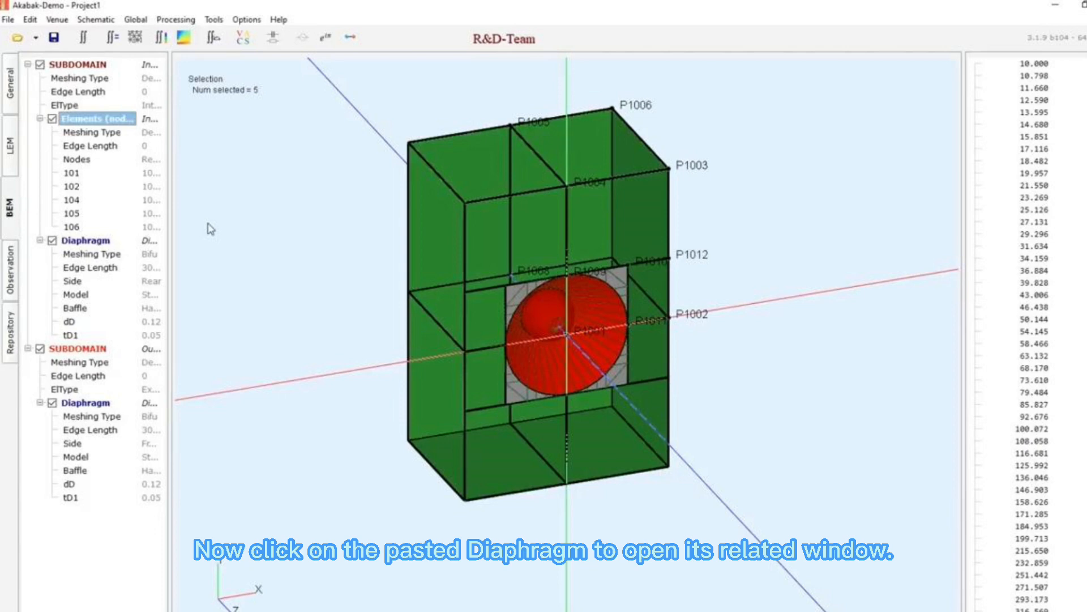
- Set the pasted Diaphragm2's Side to Rear with baffle and apply it
{"action": "left_click", "coordinate": [569, 319]}
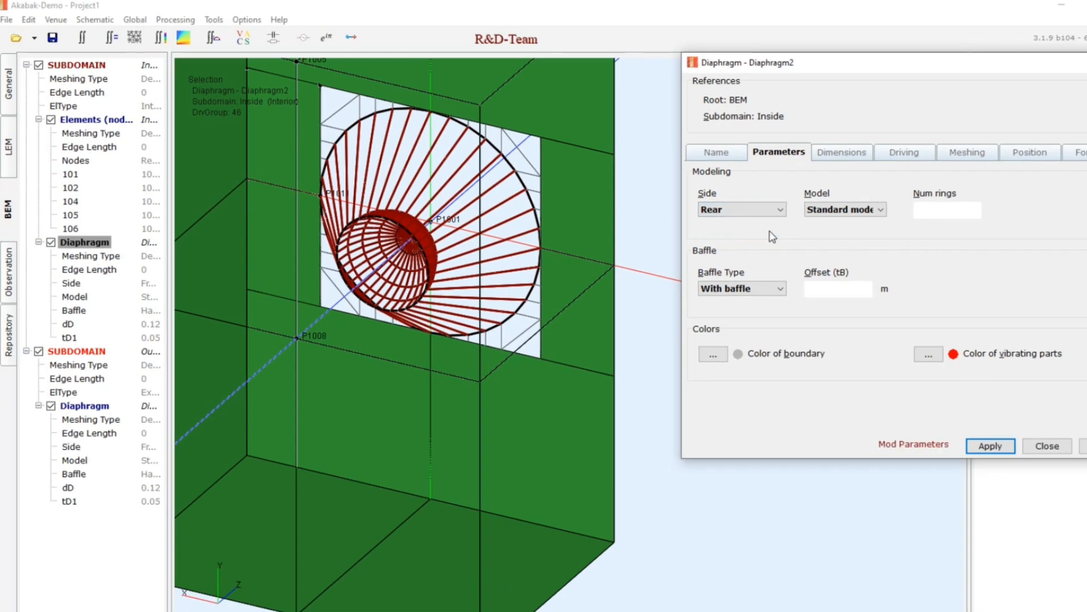
{"action": "left_click", "coordinate": [741, 289]}
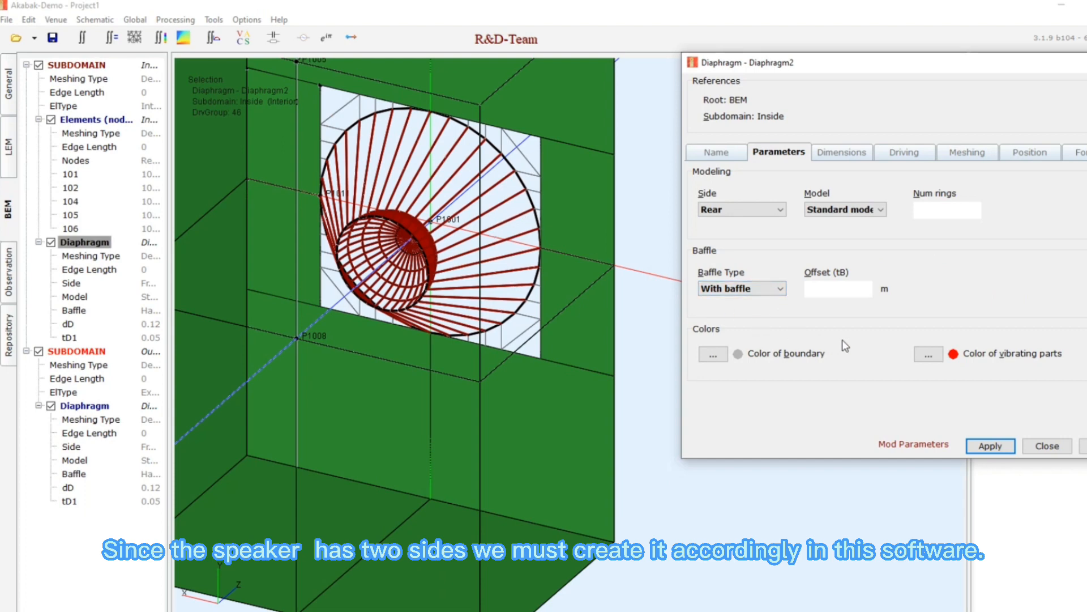
{"action": "left_click", "coordinate": [990, 445]}
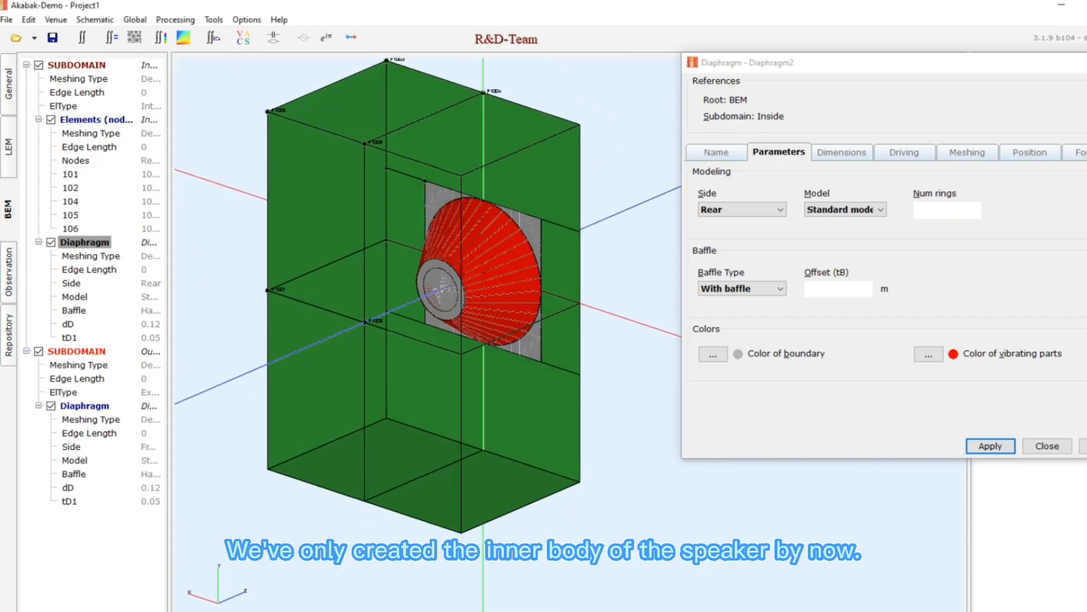
- Close the Diaphragm2 dialog and select the interior Elements (nodes) in the tree
{"action": "left_click", "coordinate": [1047, 445]}
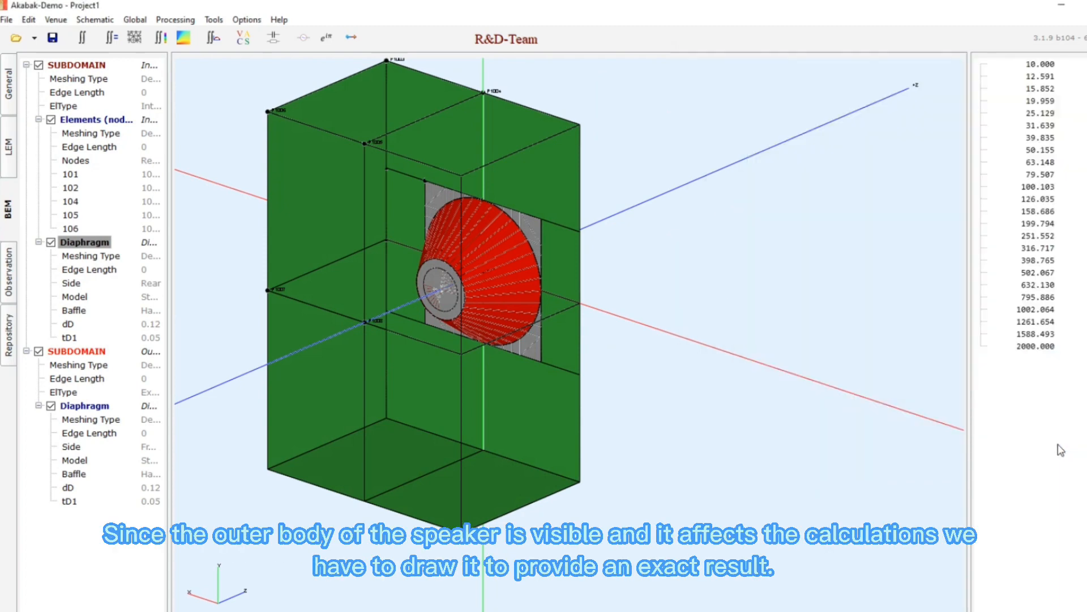
{"action": "mouse_move", "coordinate": [626, 357]}
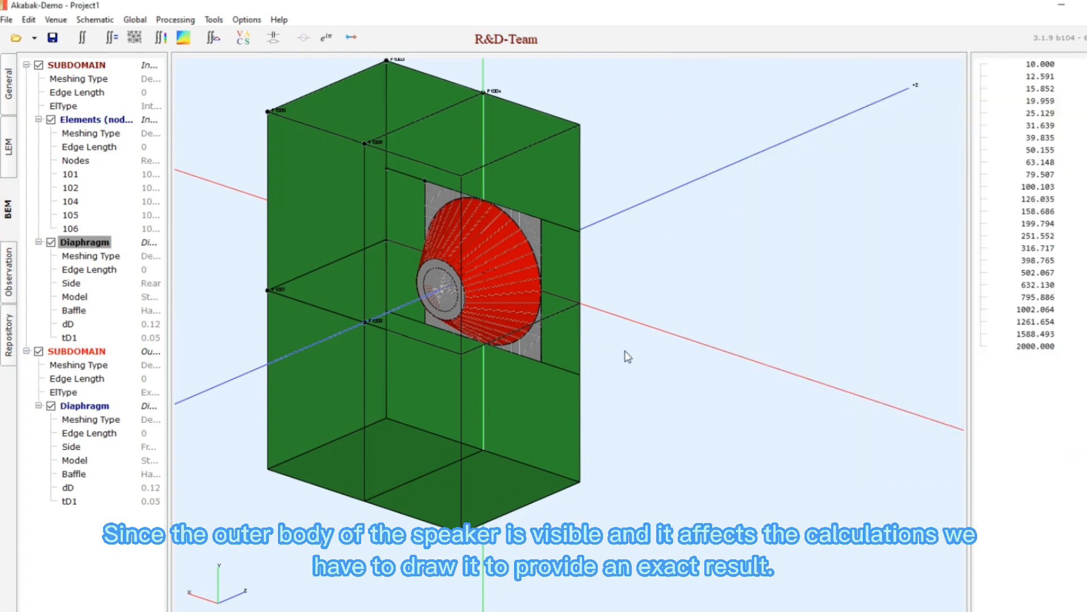
{"action": "mouse_move", "coordinate": [8, 501]}
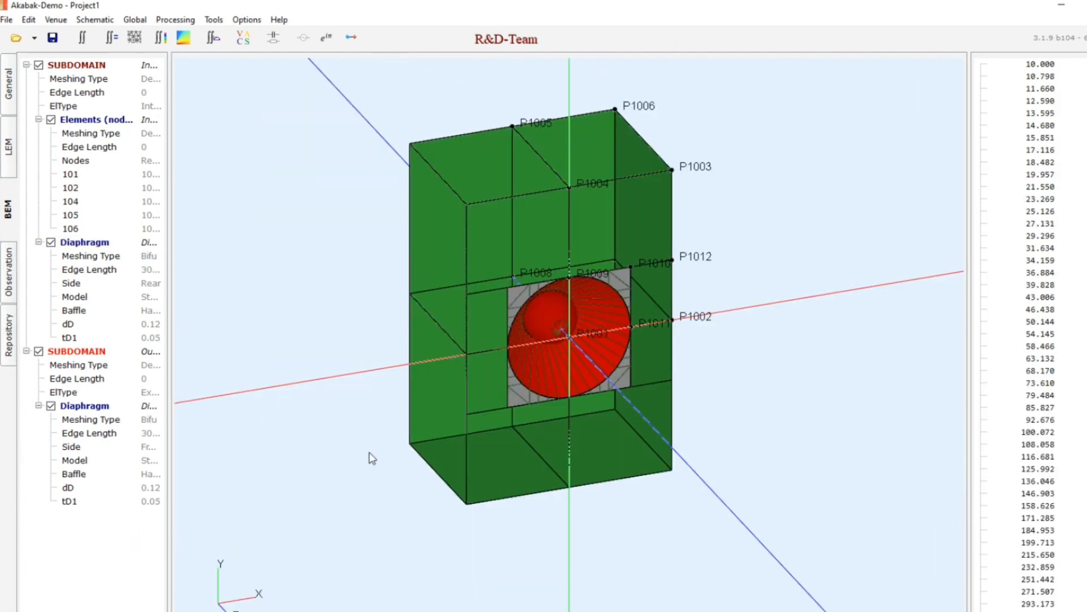
{"action": "left_click", "coordinate": [95, 119]}
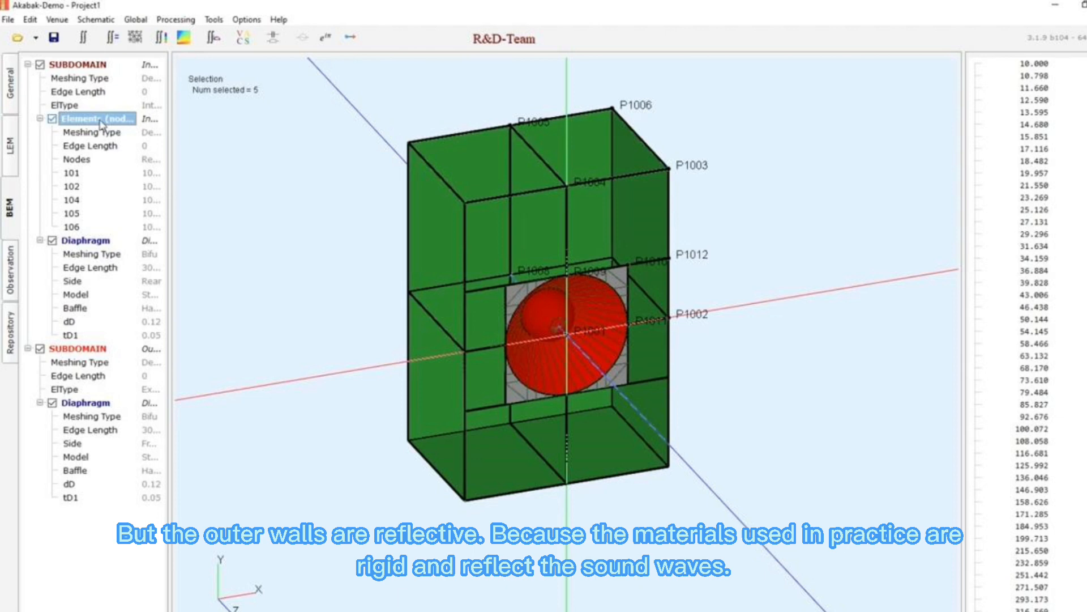
- Copy the interior Elements (nodes) and paste them into the exterior SUBDOMAIN
{"action": "right_click", "coordinate": [90, 119]}
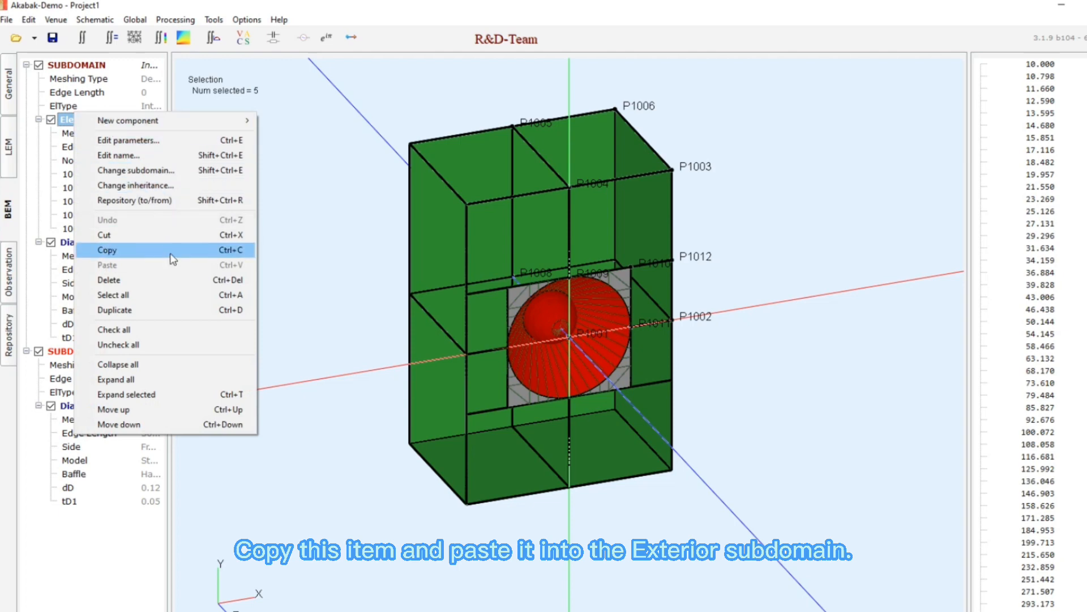
{"action": "left_click", "coordinate": [108, 249]}
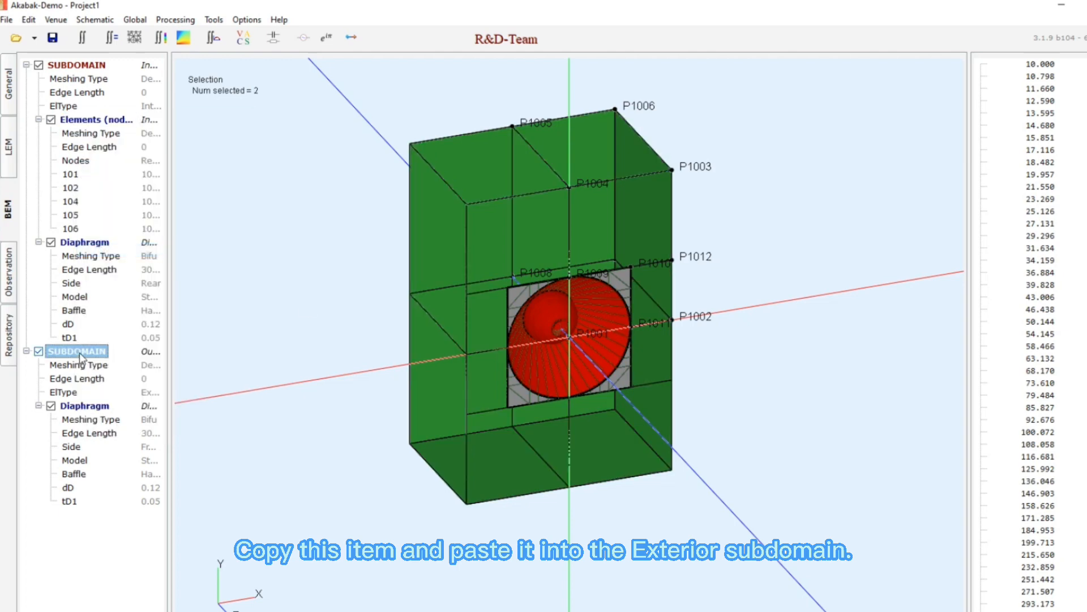
{"action": "right_click", "coordinate": [77, 351]}
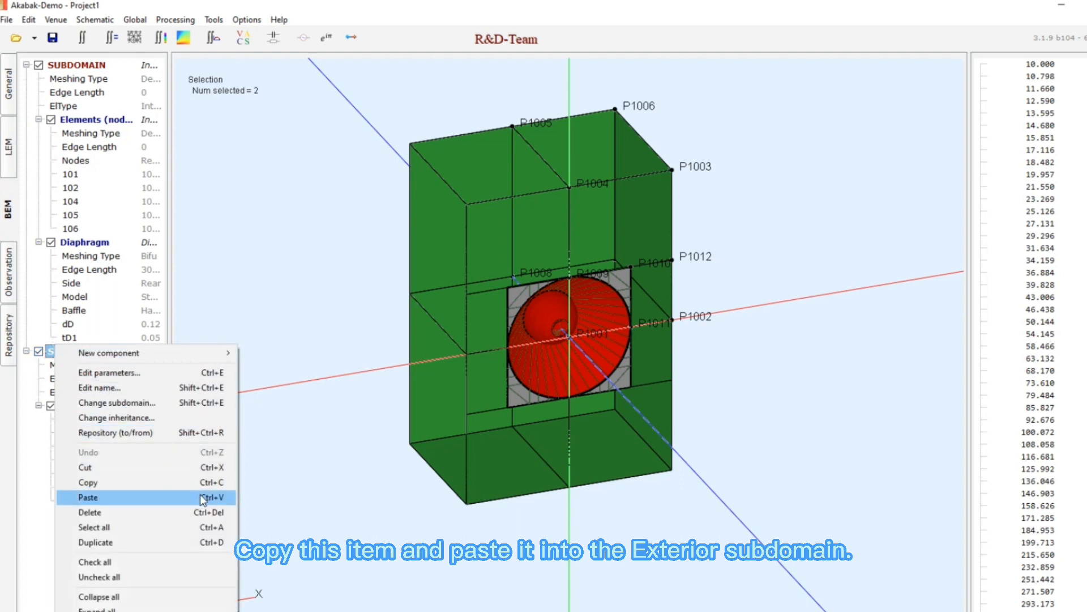
{"action": "left_click", "coordinate": [88, 497]}
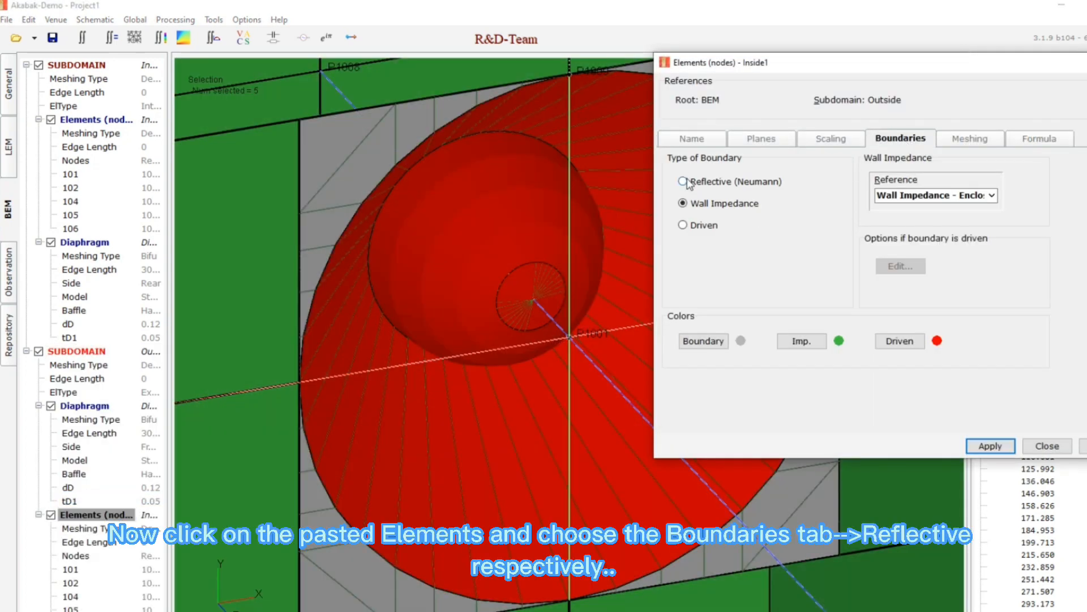
- Choose the Reflective (Neumann) boundary for the pasted exterior wall elements
{"action": "left_click", "coordinate": [683, 181]}
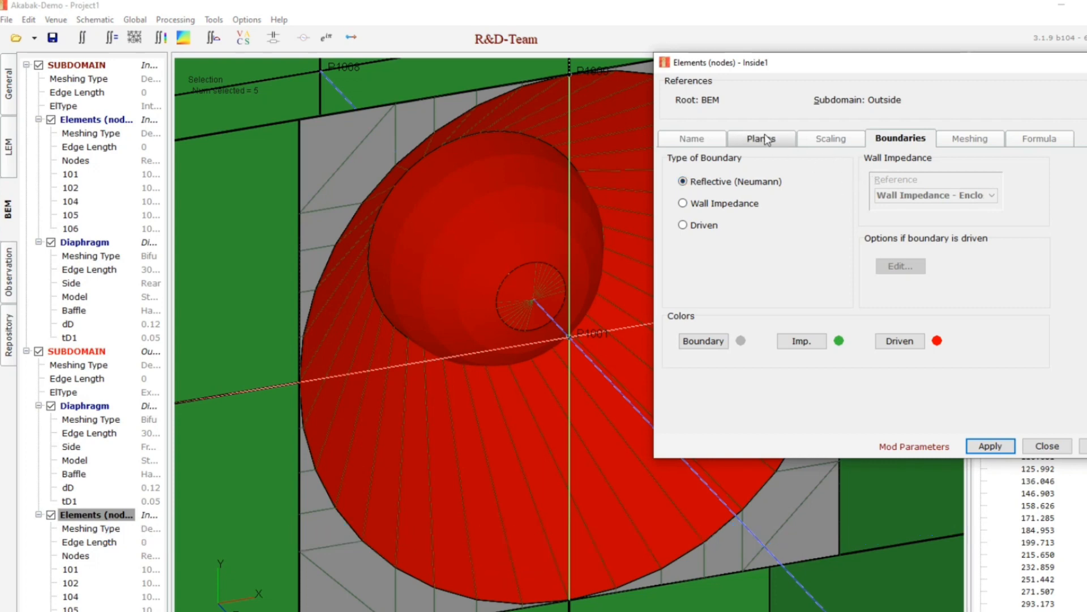
{"action": "left_click", "coordinate": [762, 139]}
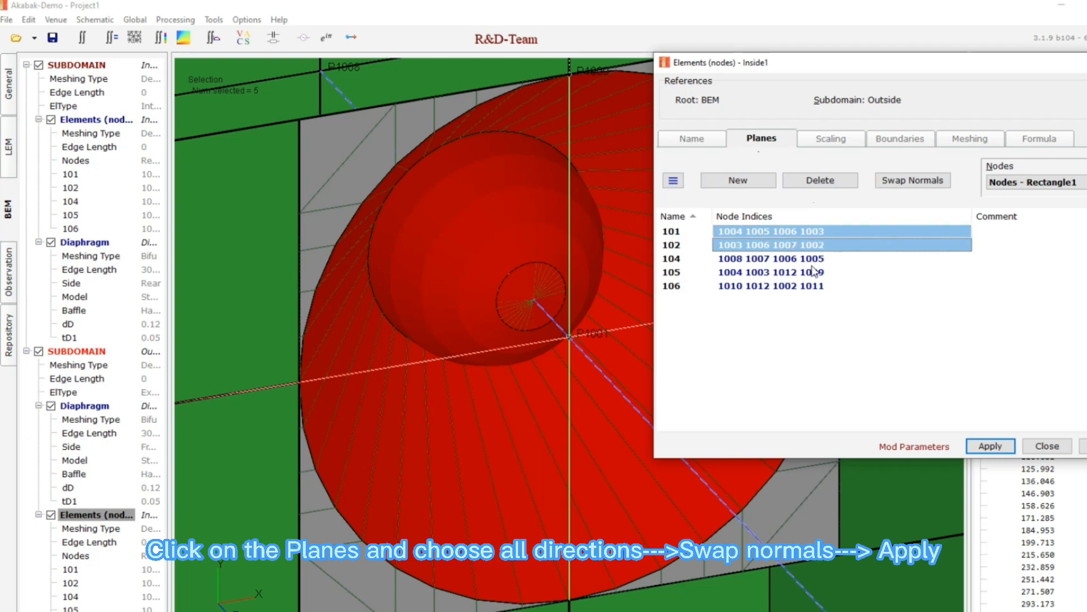
- Swap the normals of all exterior wall planes 101–106, apply and close
{"action": "left_click", "coordinate": [770, 285]}
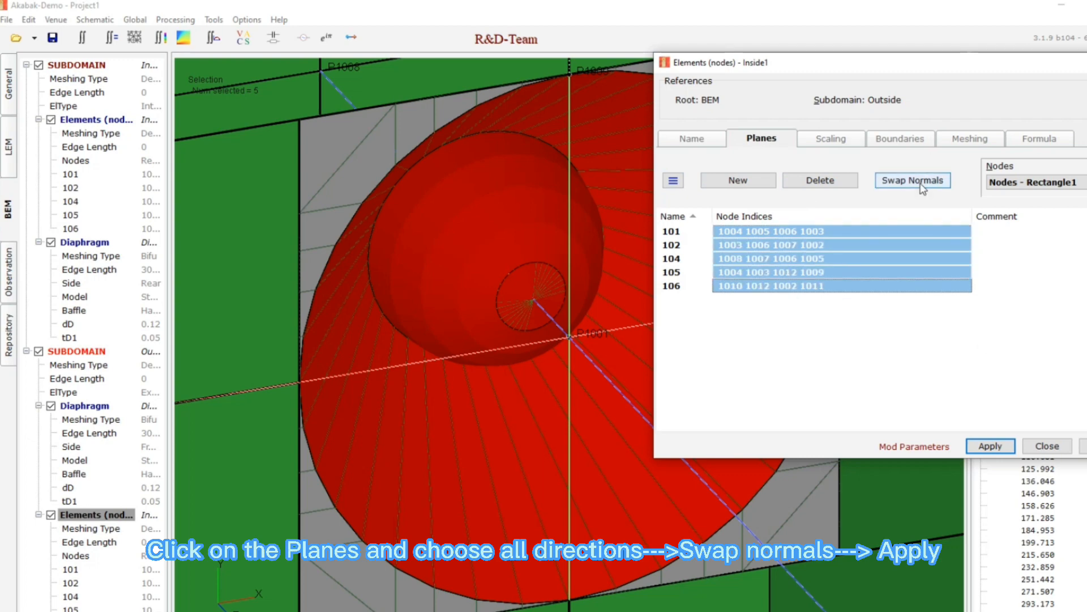
{"action": "left_click", "coordinate": [913, 180]}
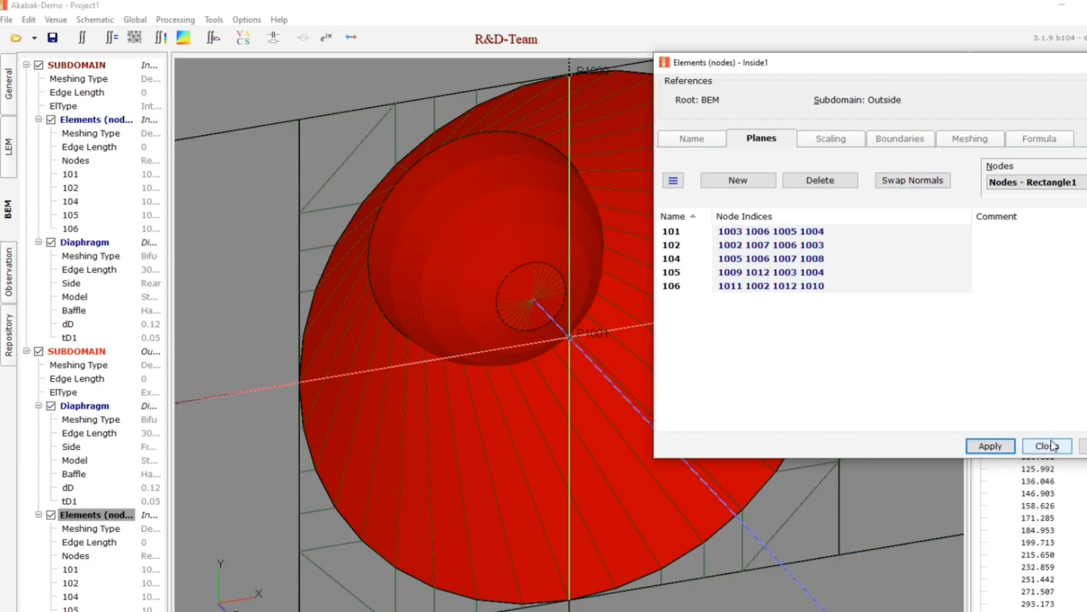
{"action": "left_click", "coordinate": [1045, 445]}
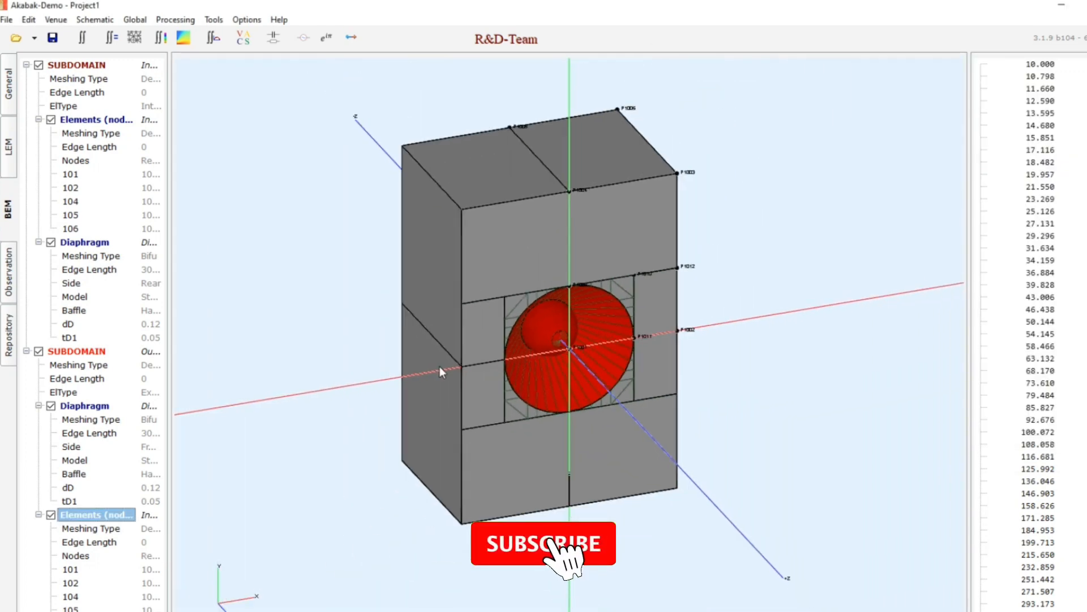